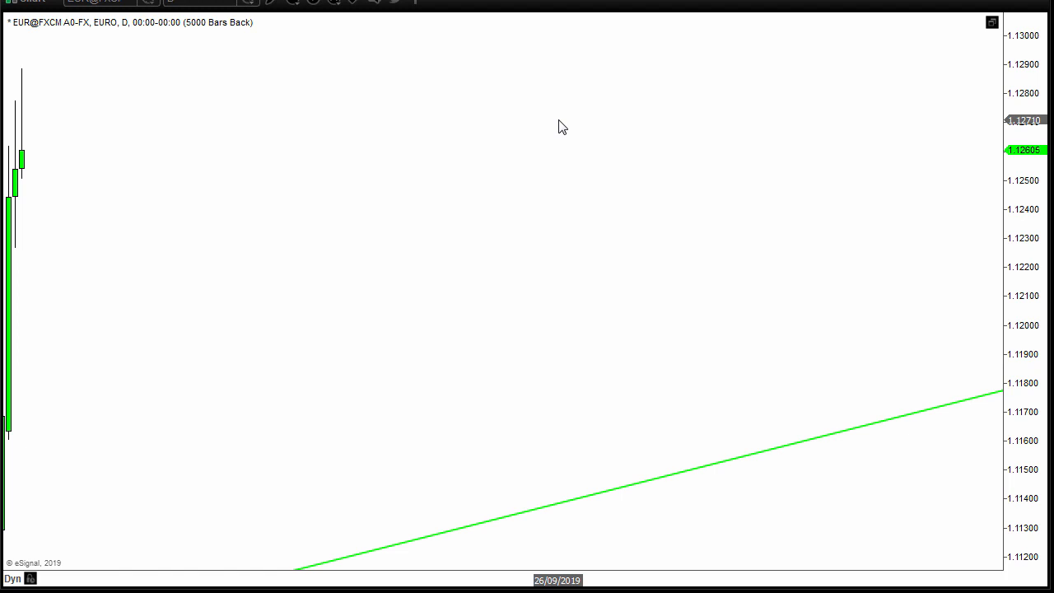
mouse_move(290, 137)
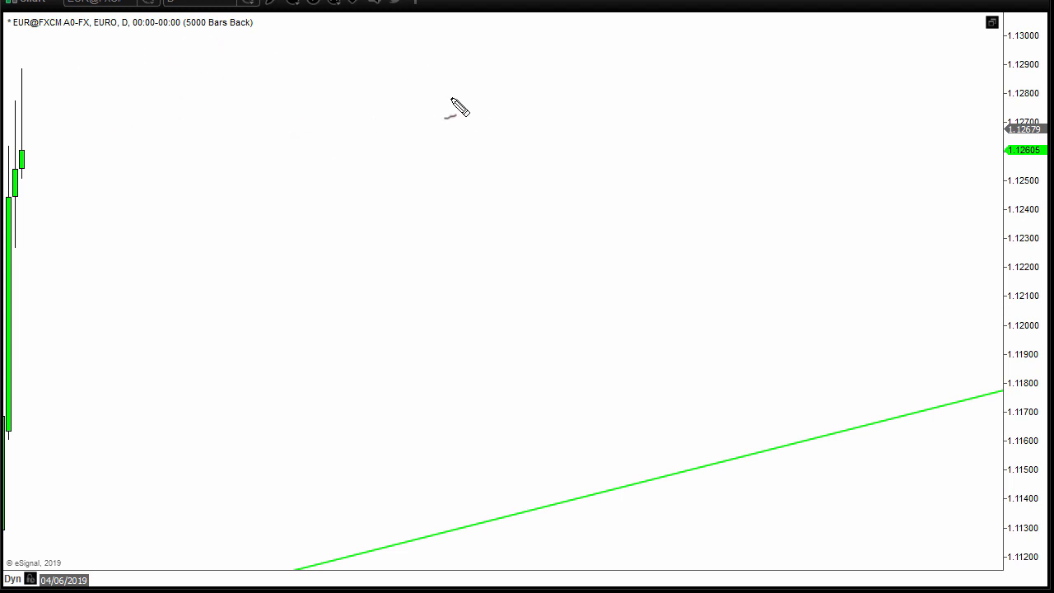
mouse_move(336, 62)
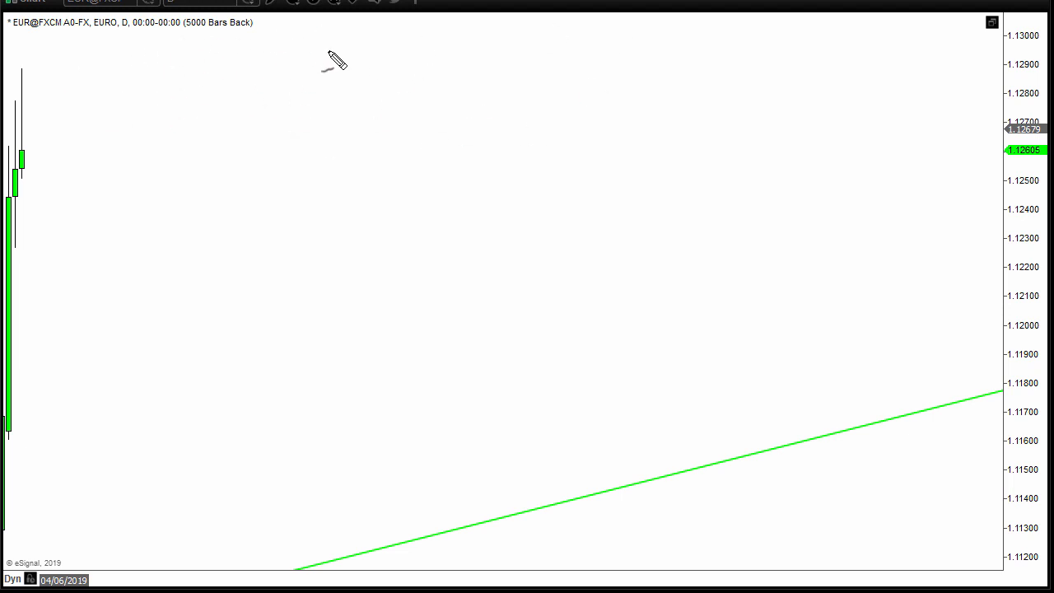
mouse_move(145, 135)
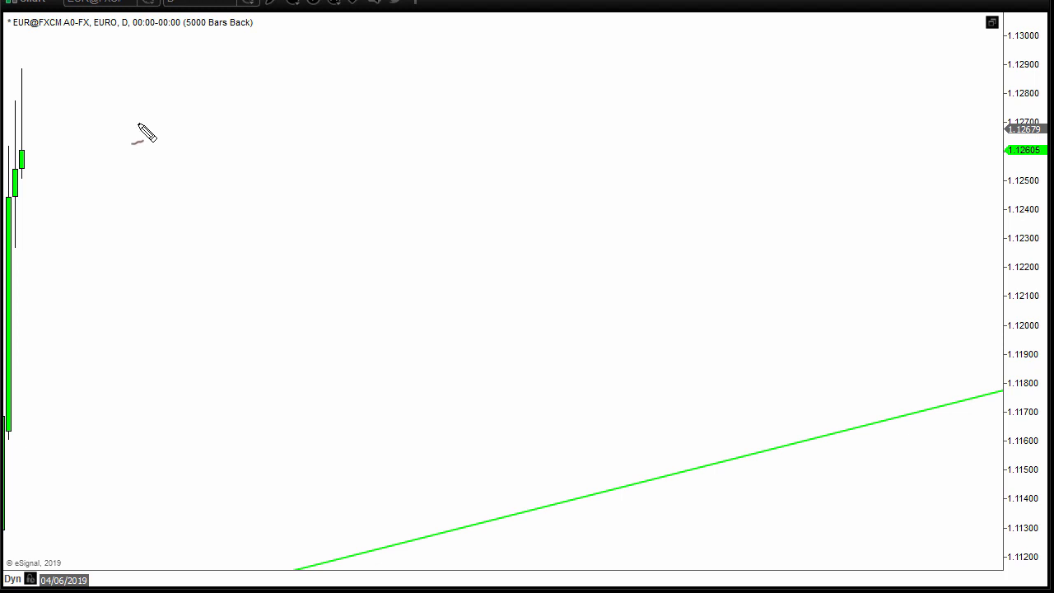
mouse_move(579, 125)
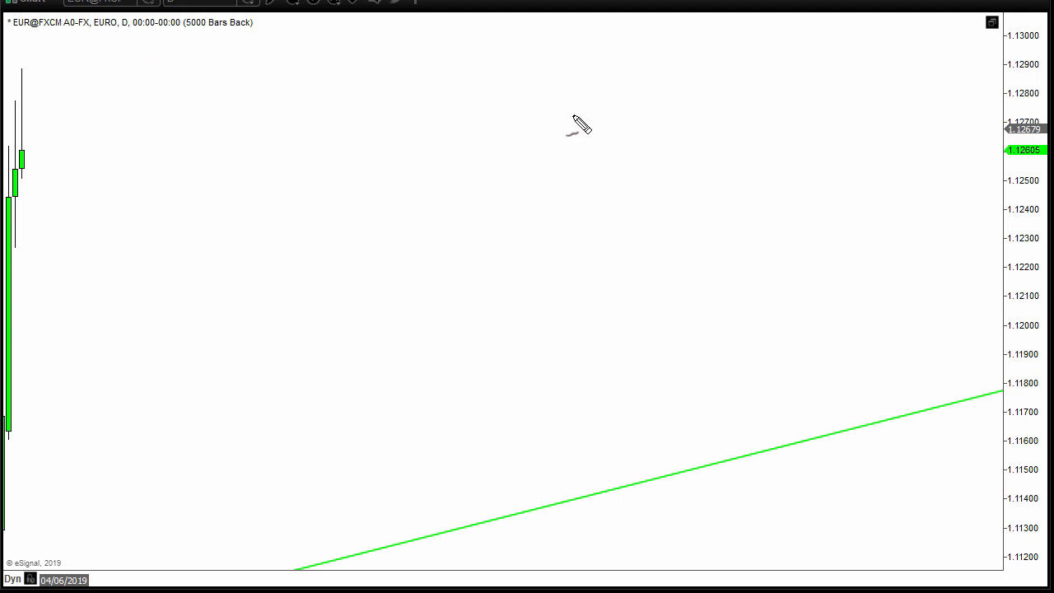
mouse_move(145, 53)
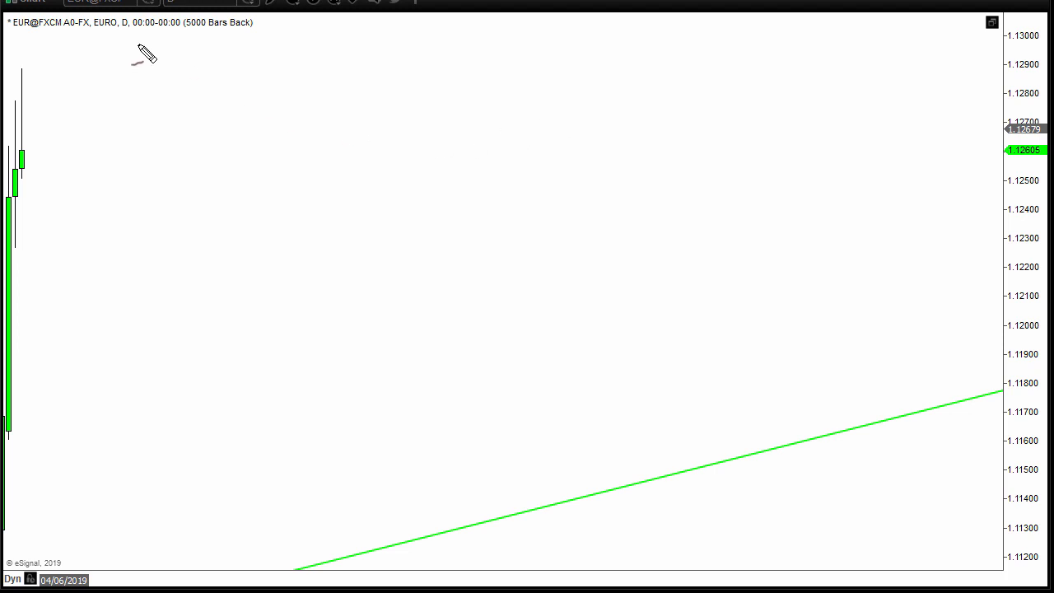
mouse_move(135, 64)
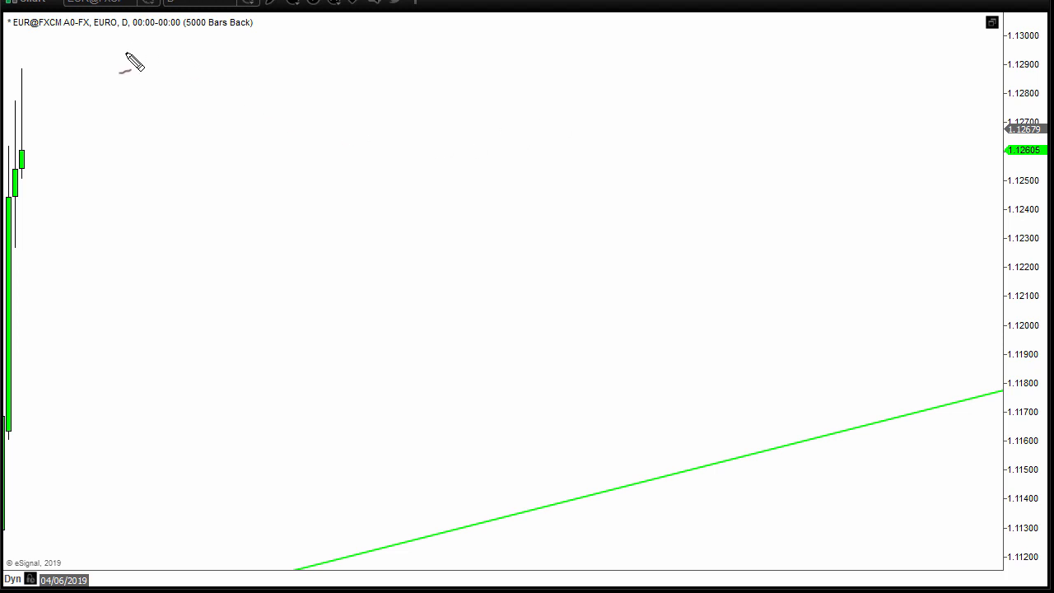
mouse_move(121, 74)
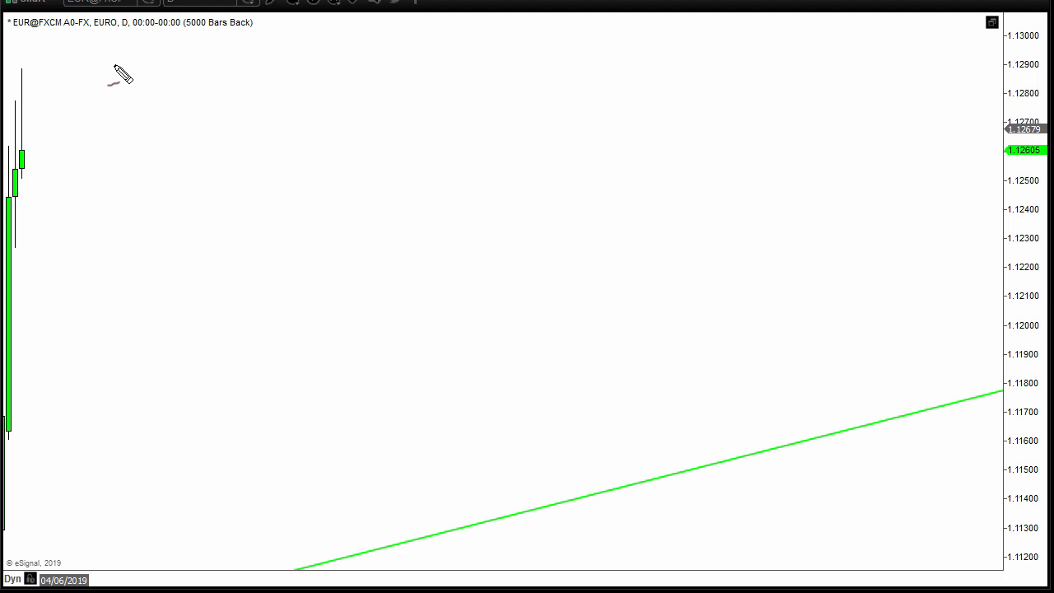
Step: Write '£200', then '€100,000', then '10 months' in red handwriting across the chart top
left_click_drag(114, 53, 102, 86)
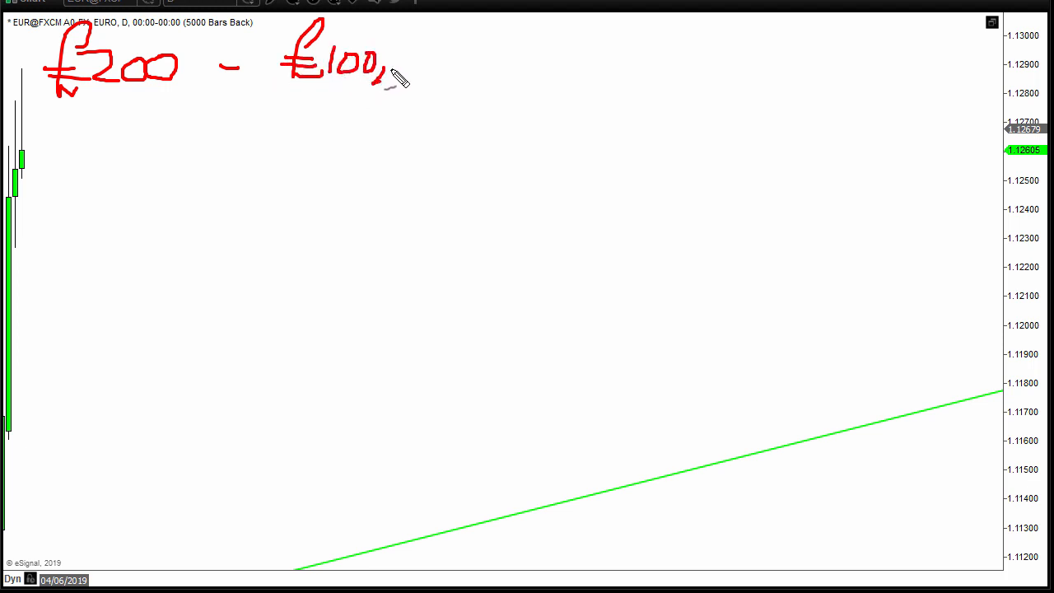
left_click_drag(387, 70, 457, 69)
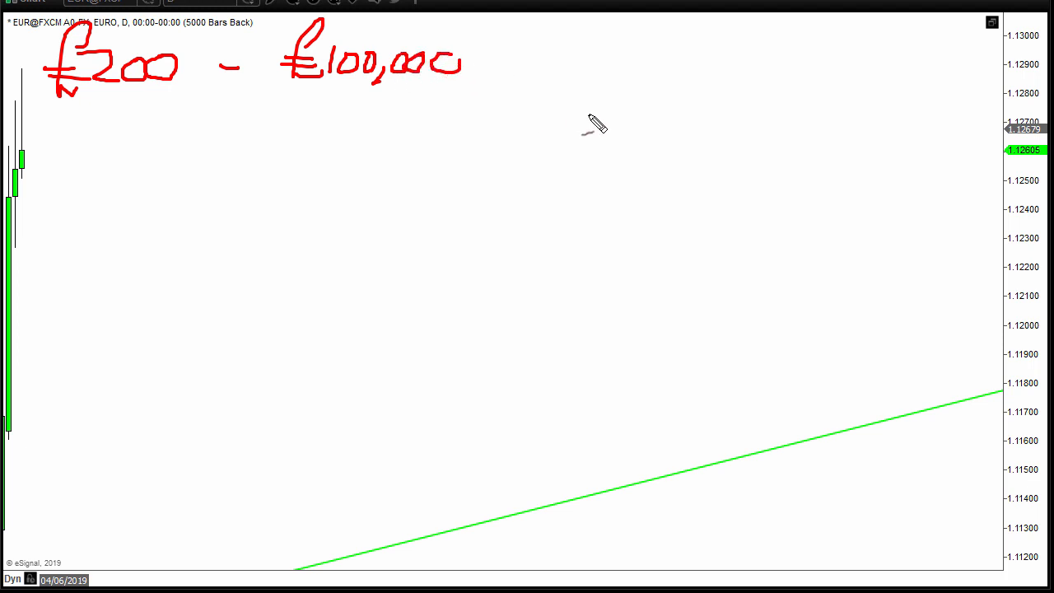
mouse_move(198, 161)
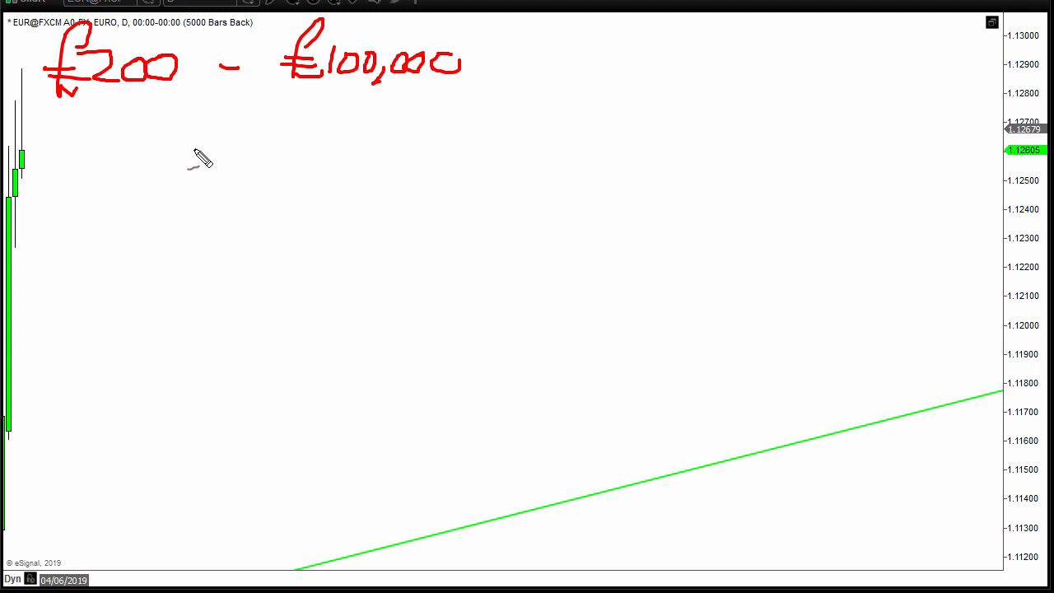
mouse_move(220, 170)
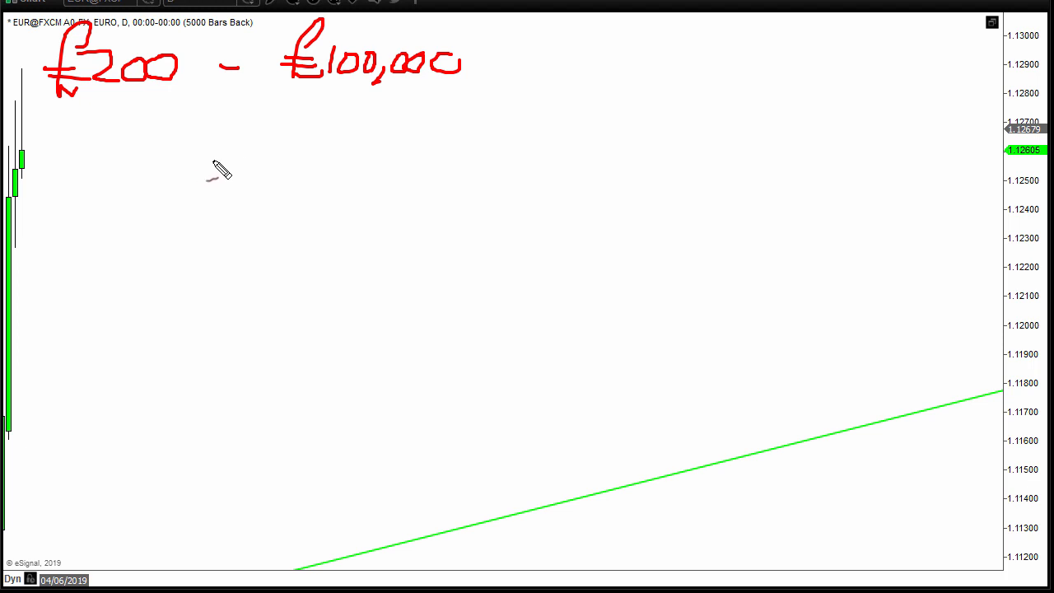
left_click_drag(540, 63, 596, 47)
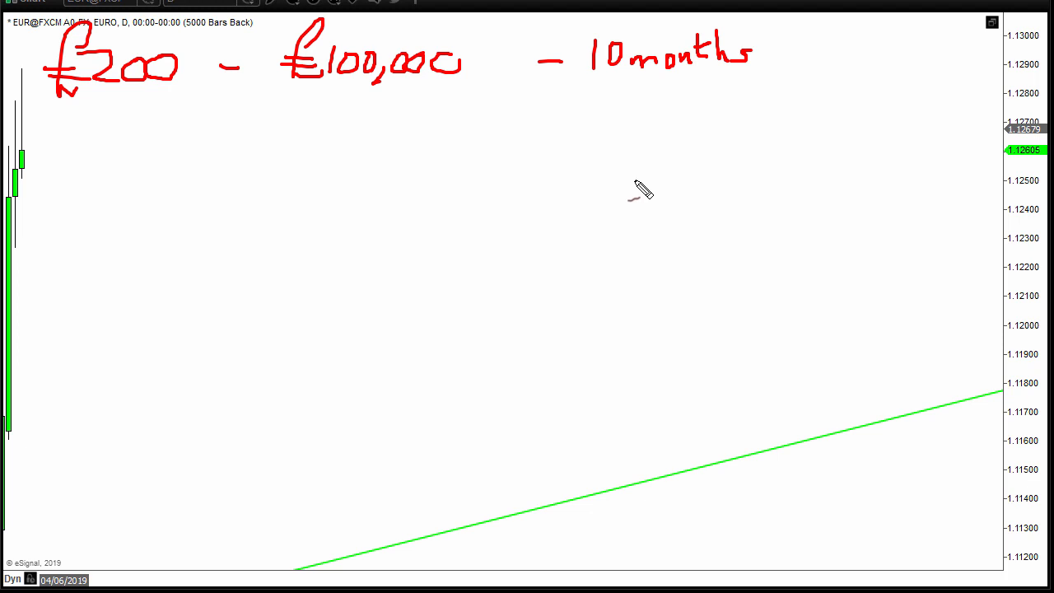
mouse_move(132, 157)
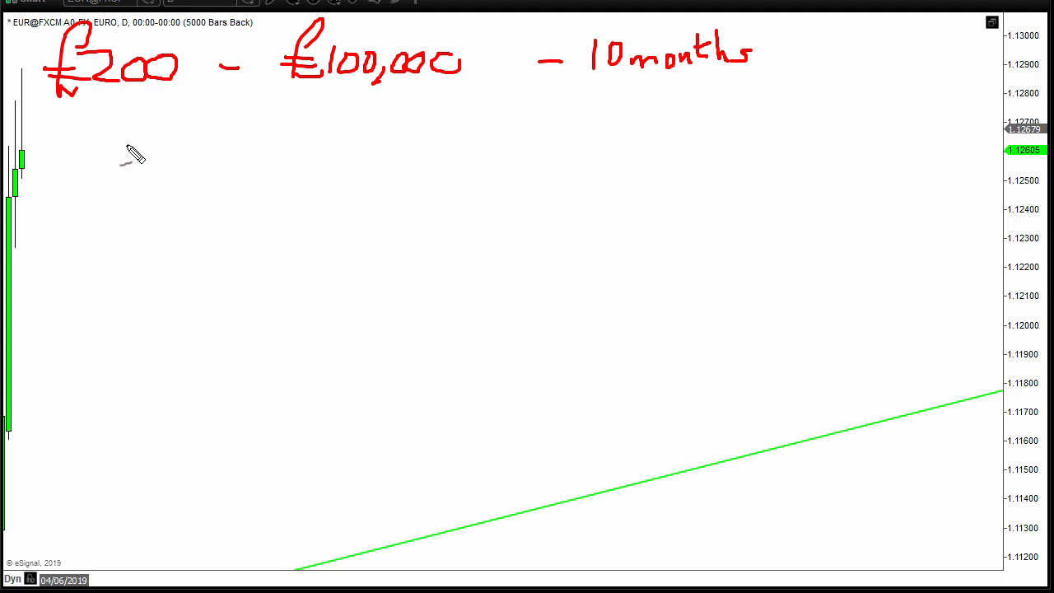
mouse_move(79, 148)
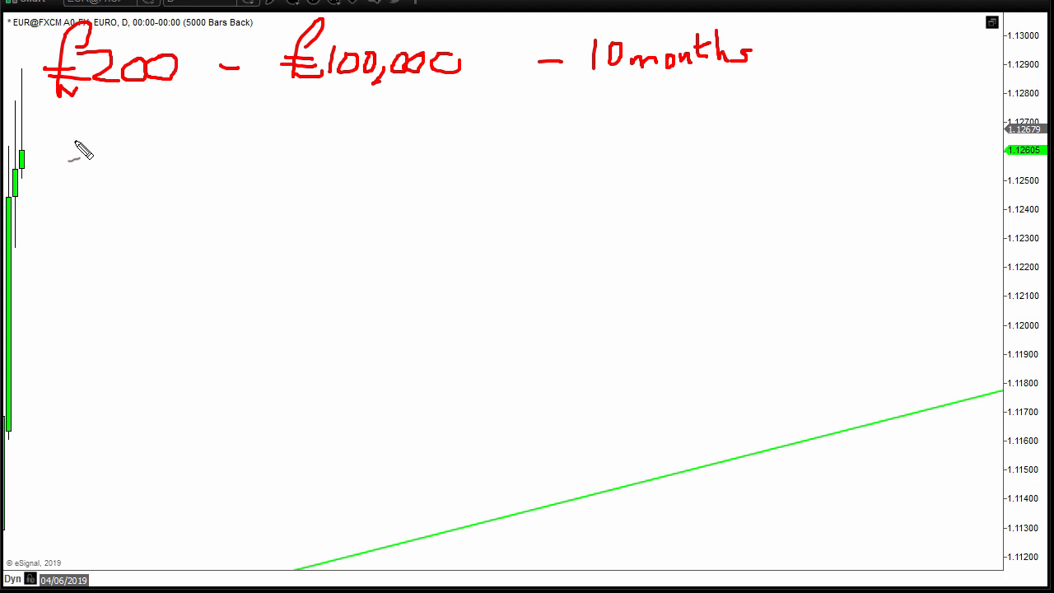
mouse_move(550, 254)
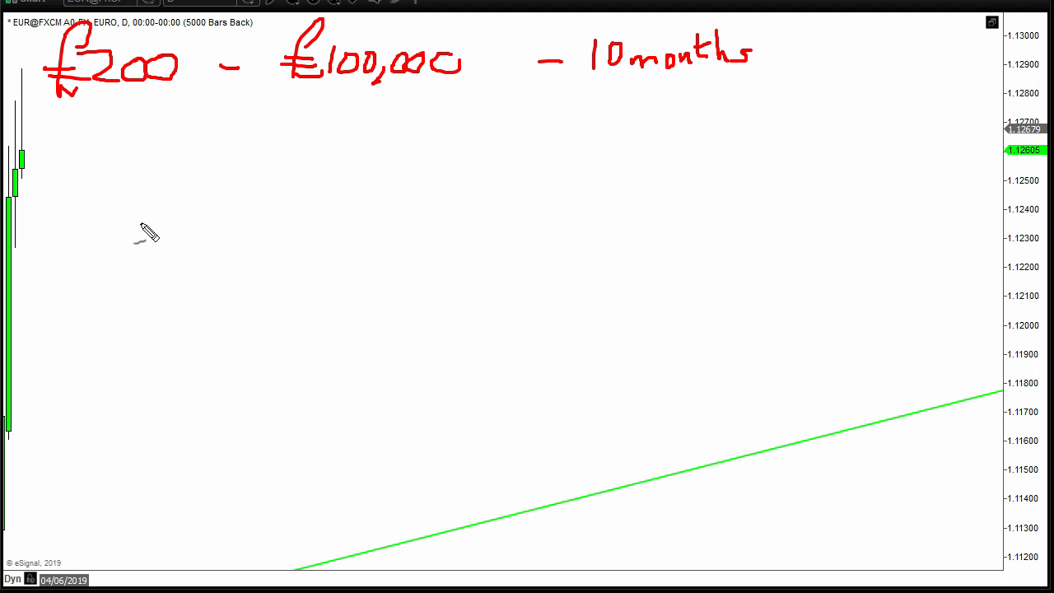
mouse_move(128, 173)
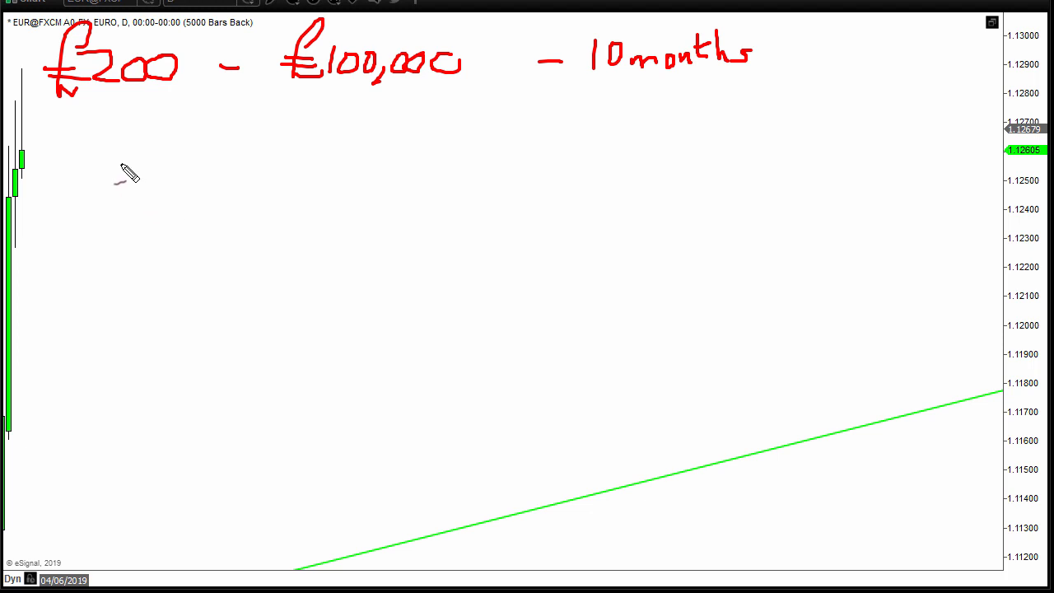
mouse_move(91, 156)
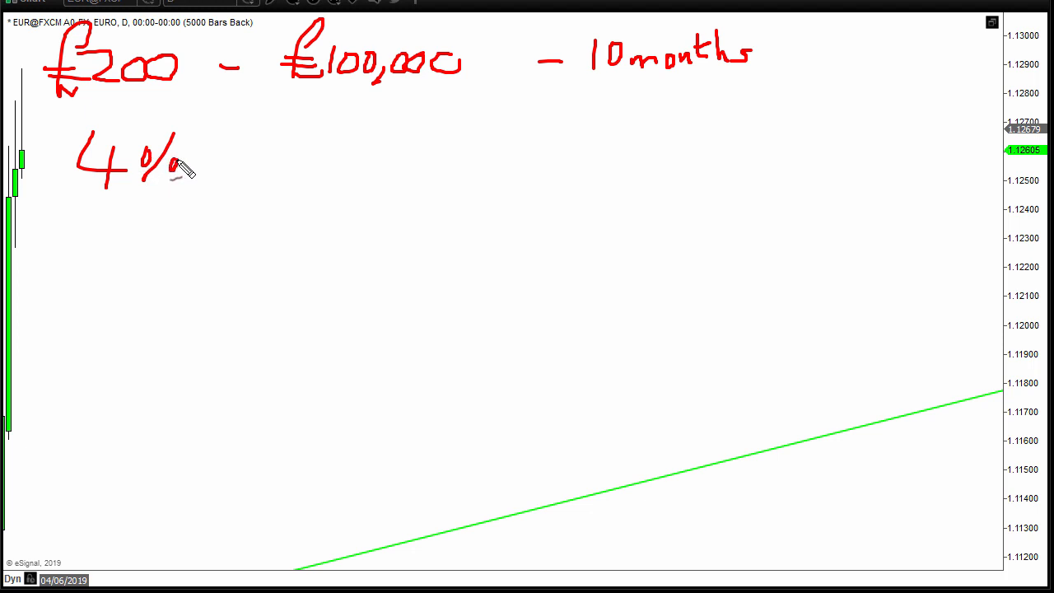
mouse_move(227, 168)
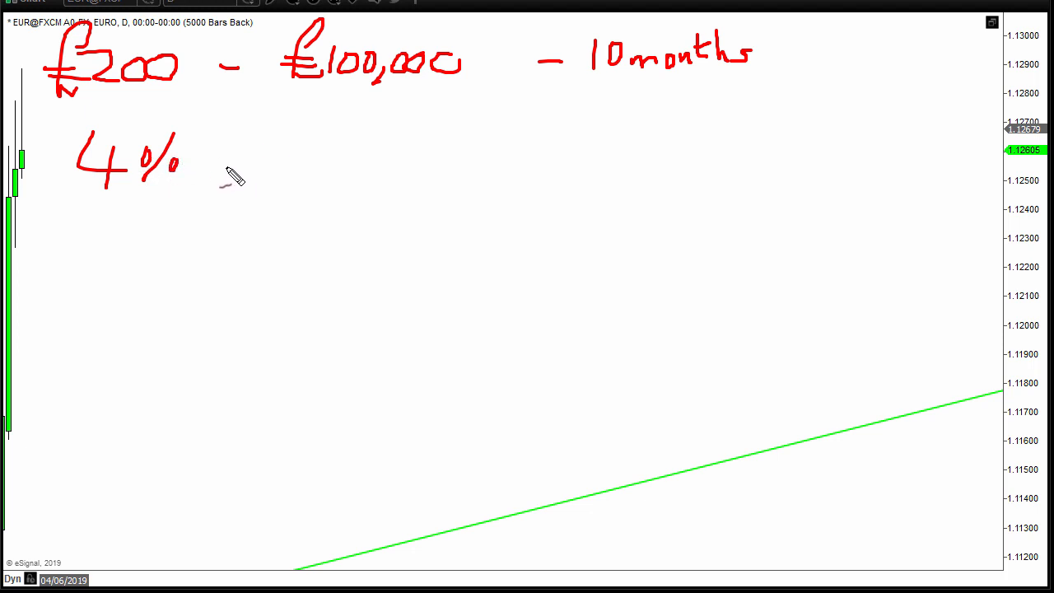
Step: Write the 'r:r 1:3' note in red beneath the 4% figure
left_click_drag(86, 247, 124, 239)
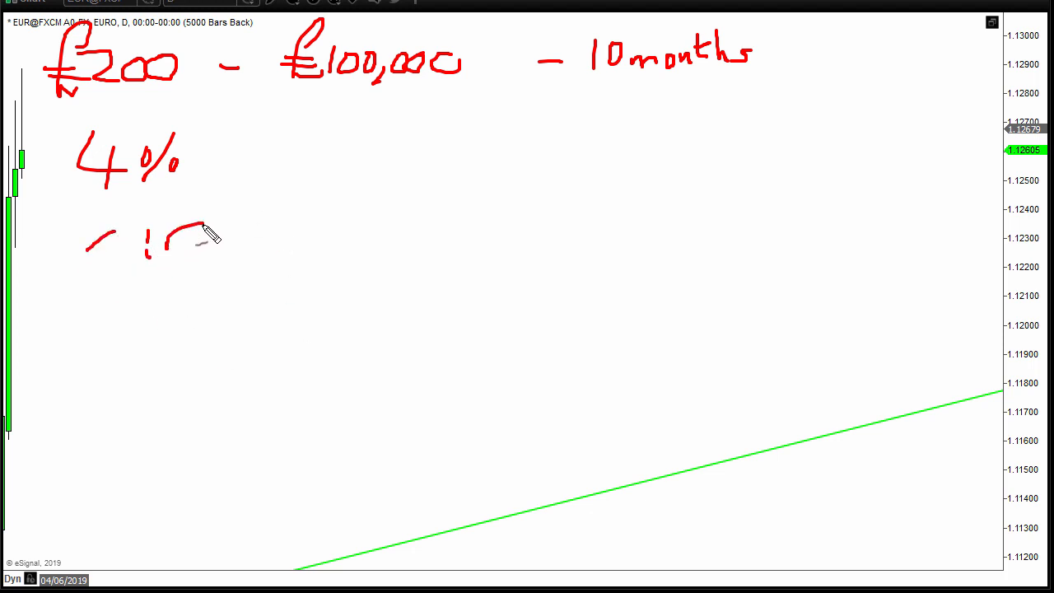
left_click_drag(244, 217, 244, 255)
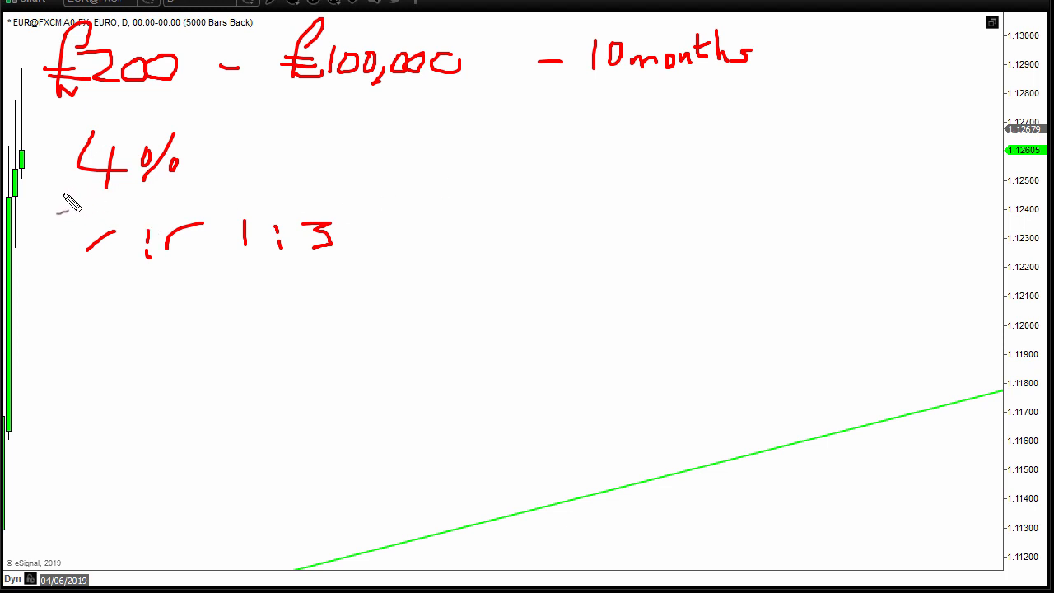
Step: Draw a red box around the 4% figure, underline first then sides
left_click_drag(62, 196, 244, 187)
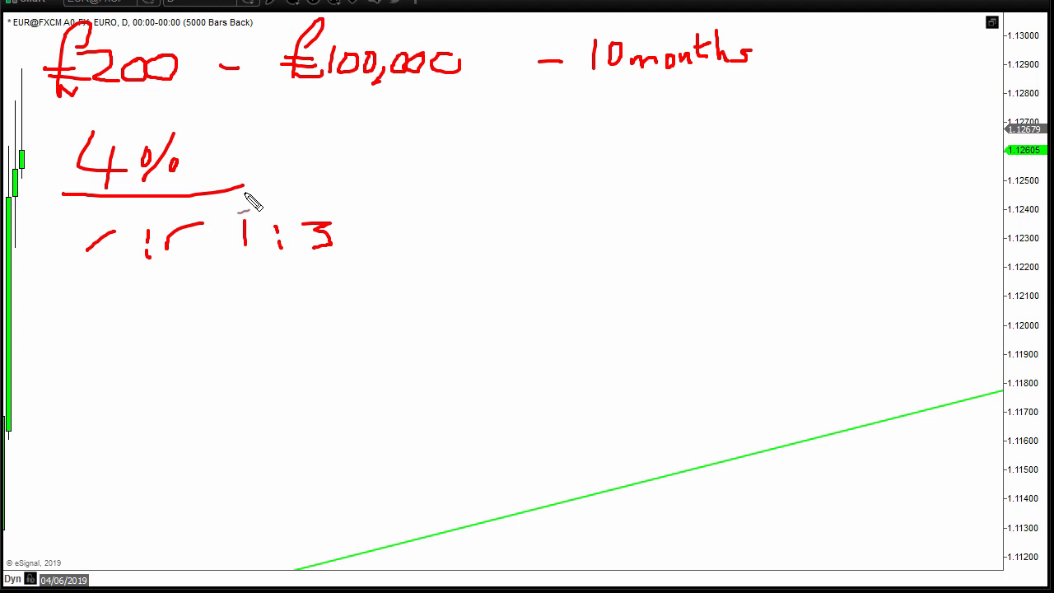
left_click_drag(246, 197, 245, 124)
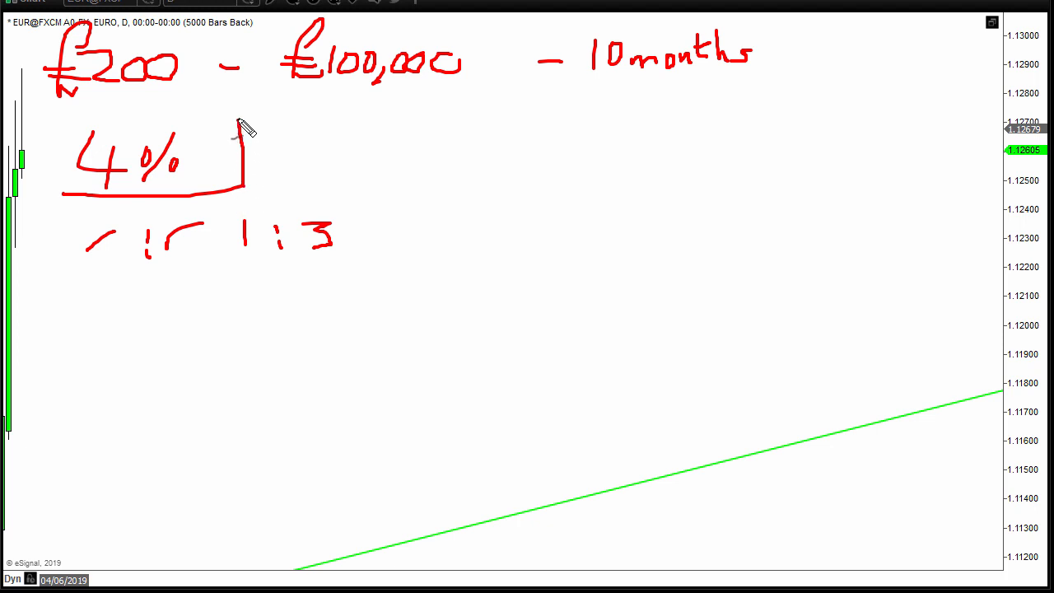
left_click_drag(244, 128, 69, 206)
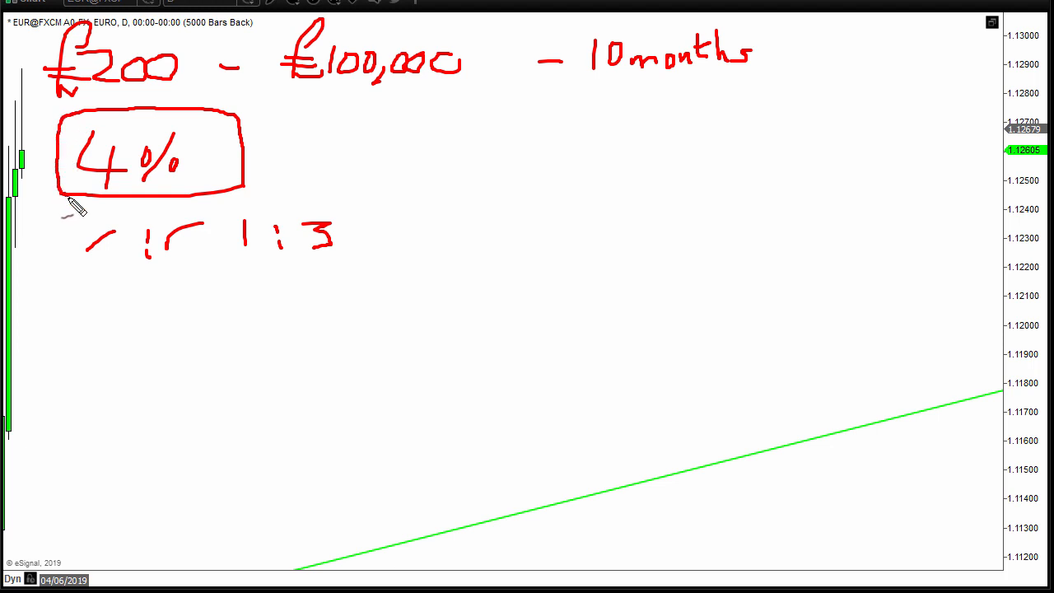
mouse_move(316, 458)
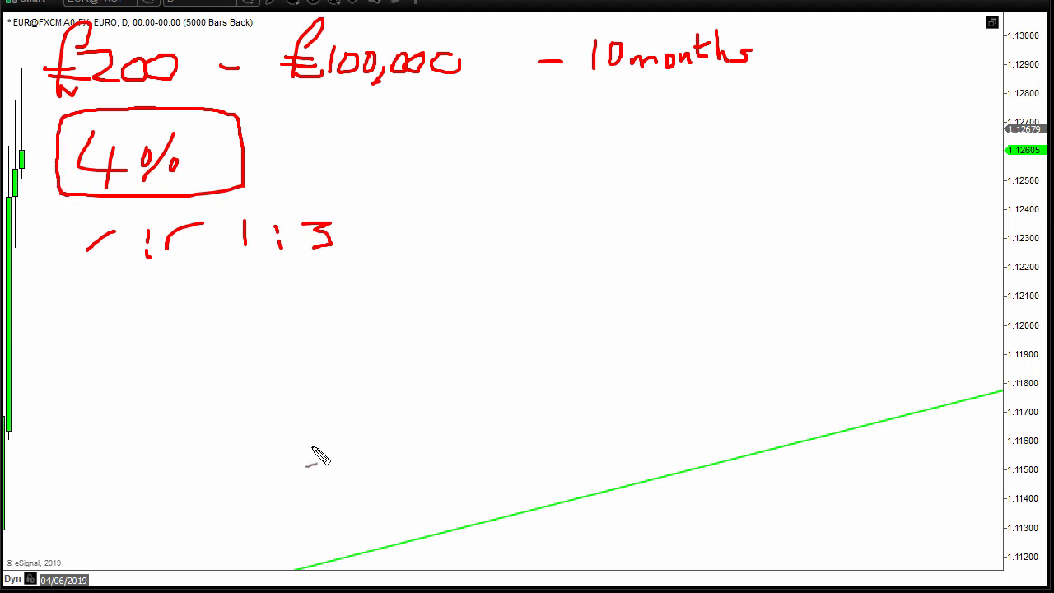
mouse_move(360, 321)
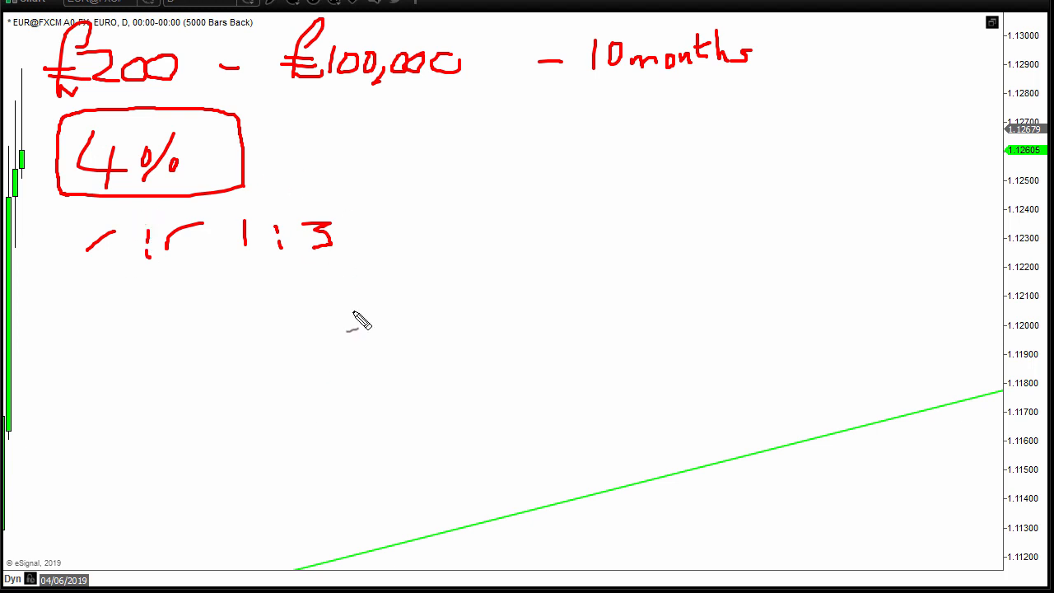
mouse_move(303, 164)
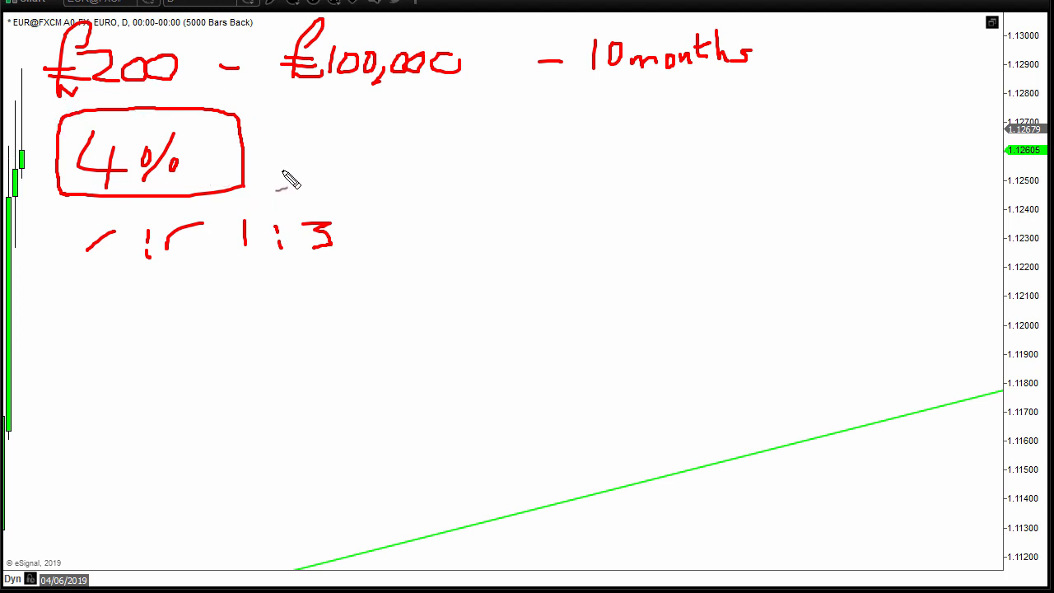
mouse_move(316, 188)
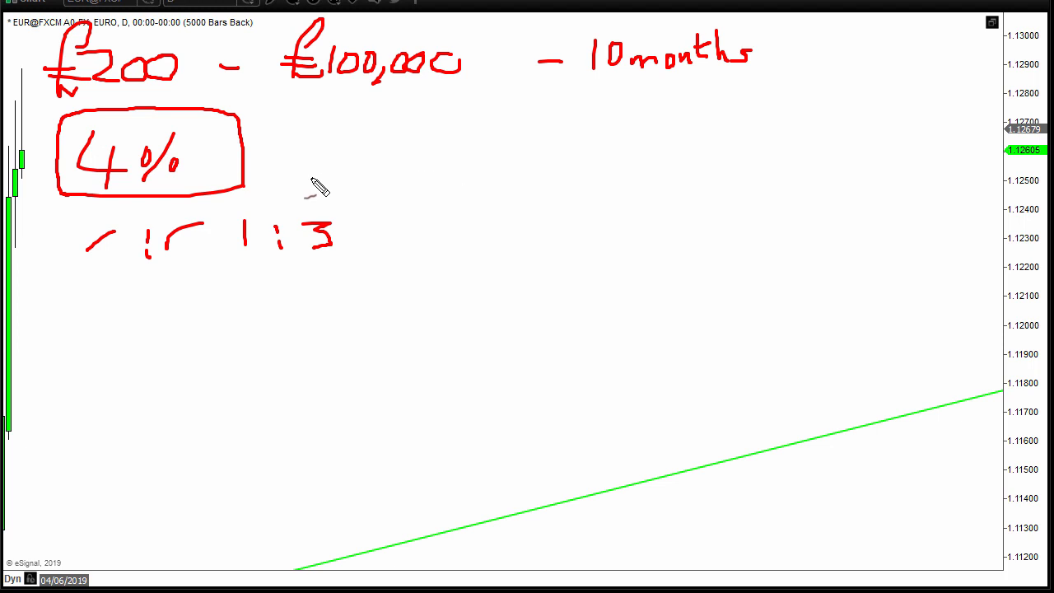
mouse_move(458, 178)
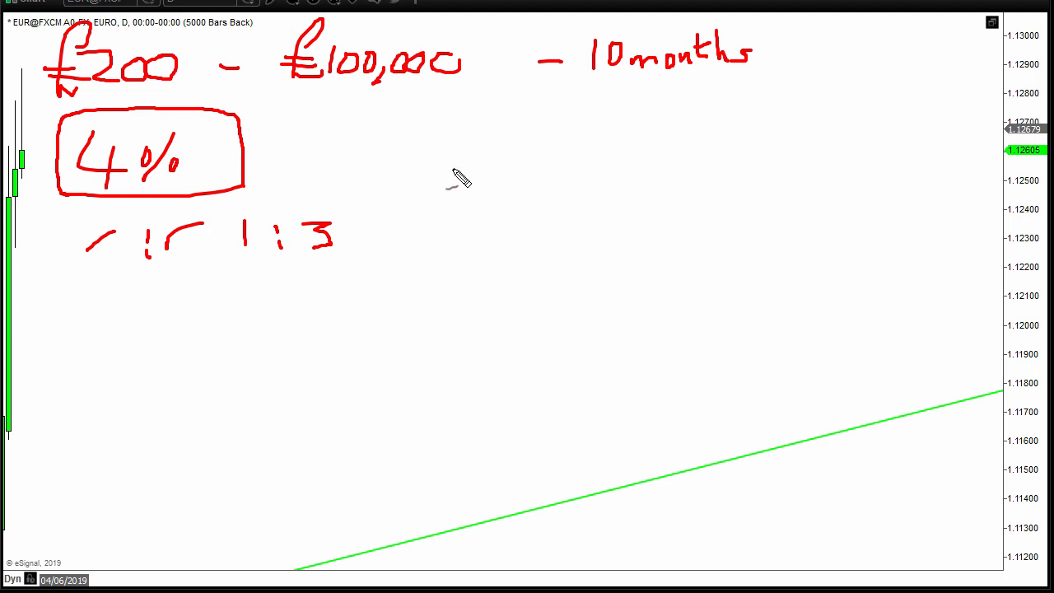
mouse_move(491, 206)
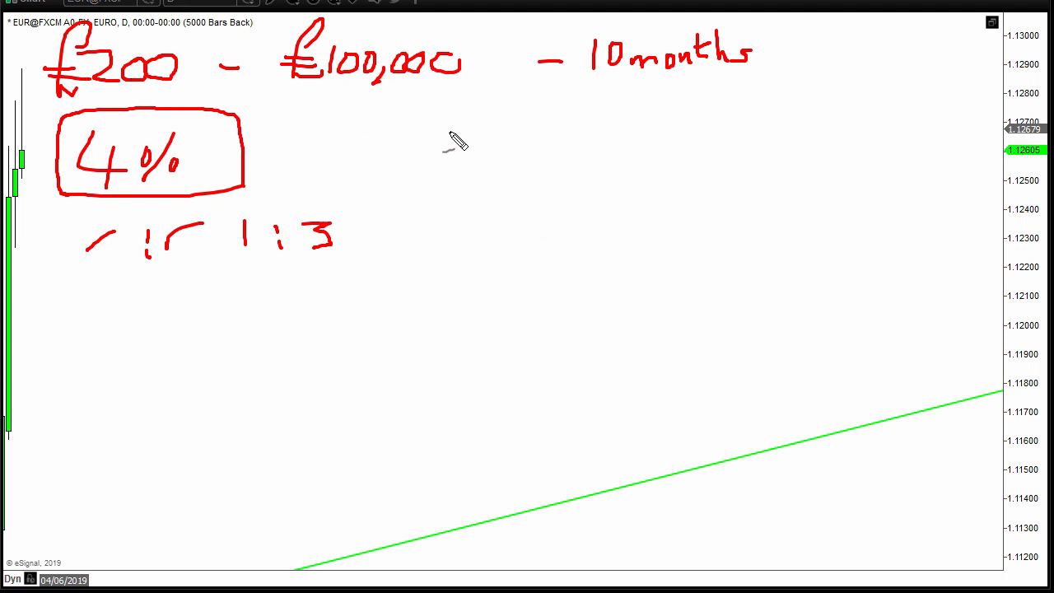
mouse_move(161, 313)
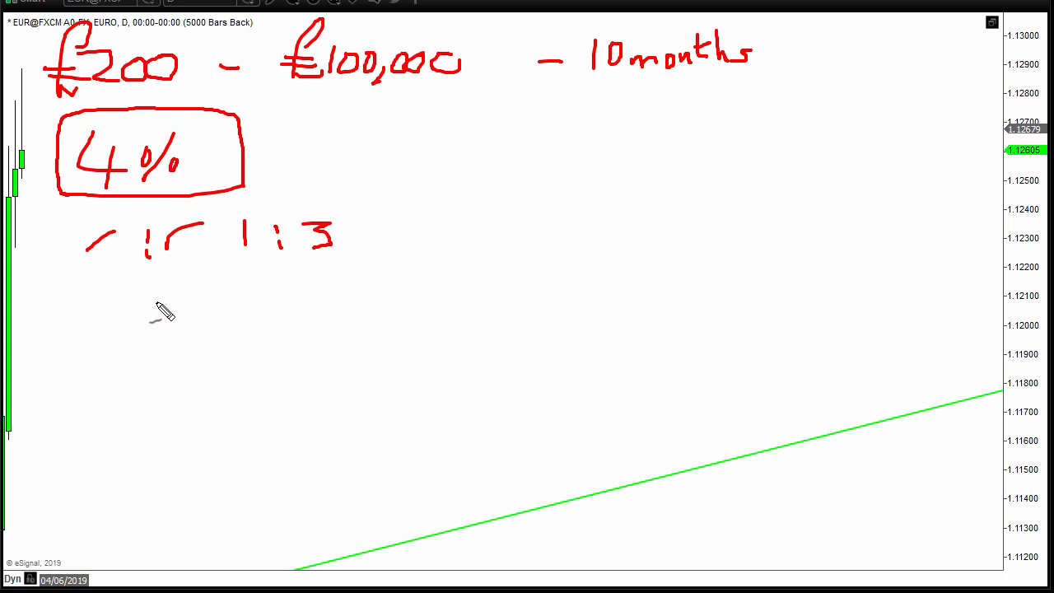
mouse_move(181, 405)
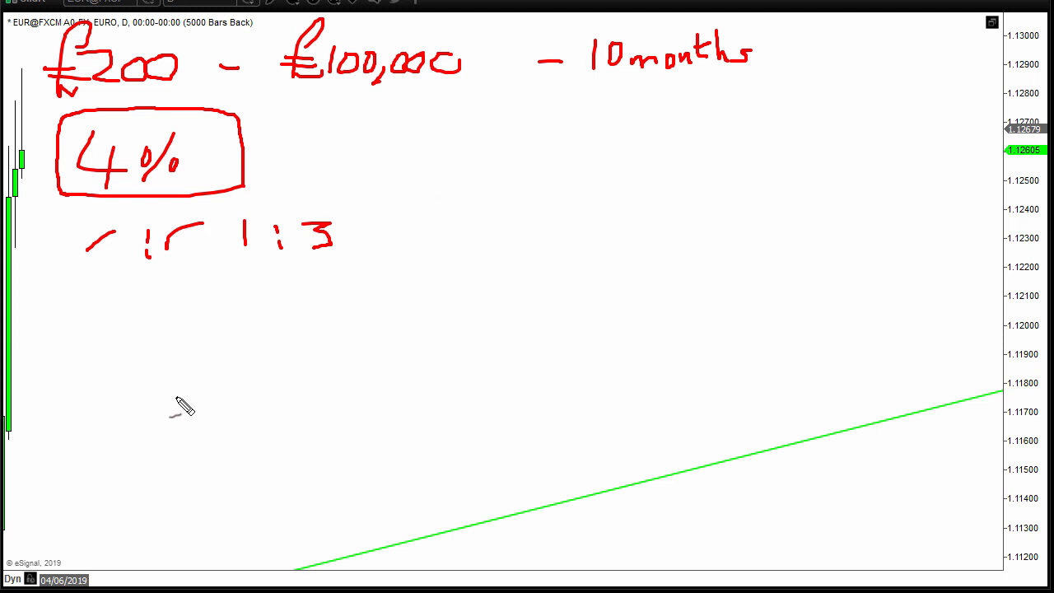
mouse_move(415, 175)
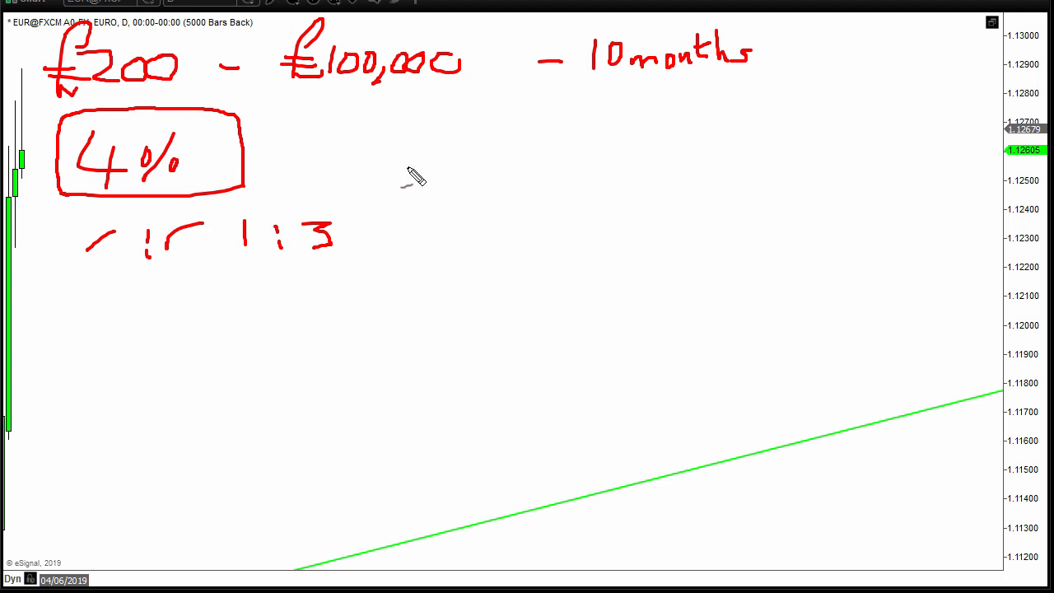
mouse_move(382, 191)
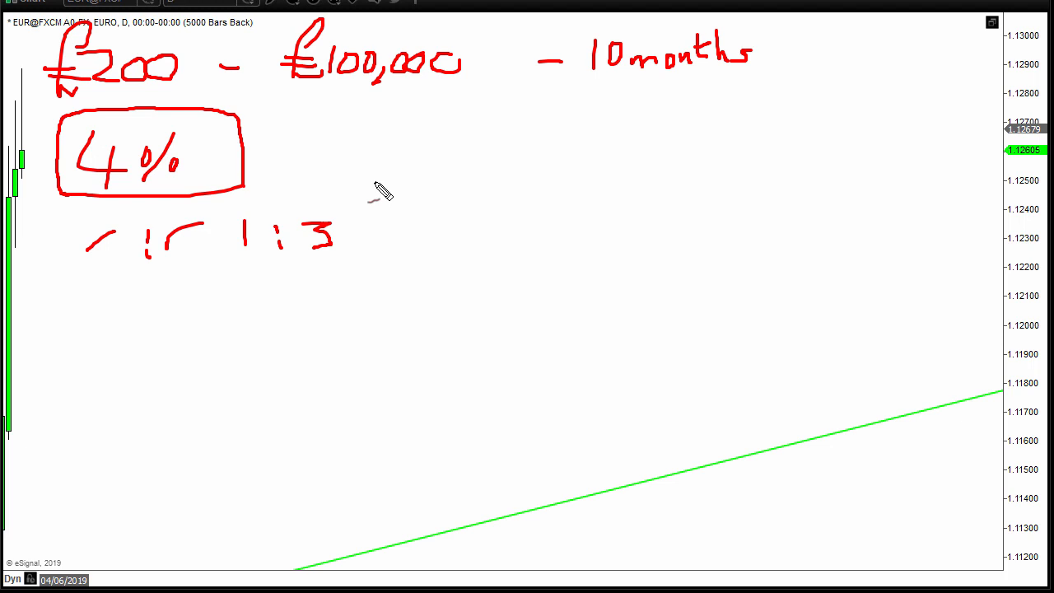
mouse_move(319, 163)
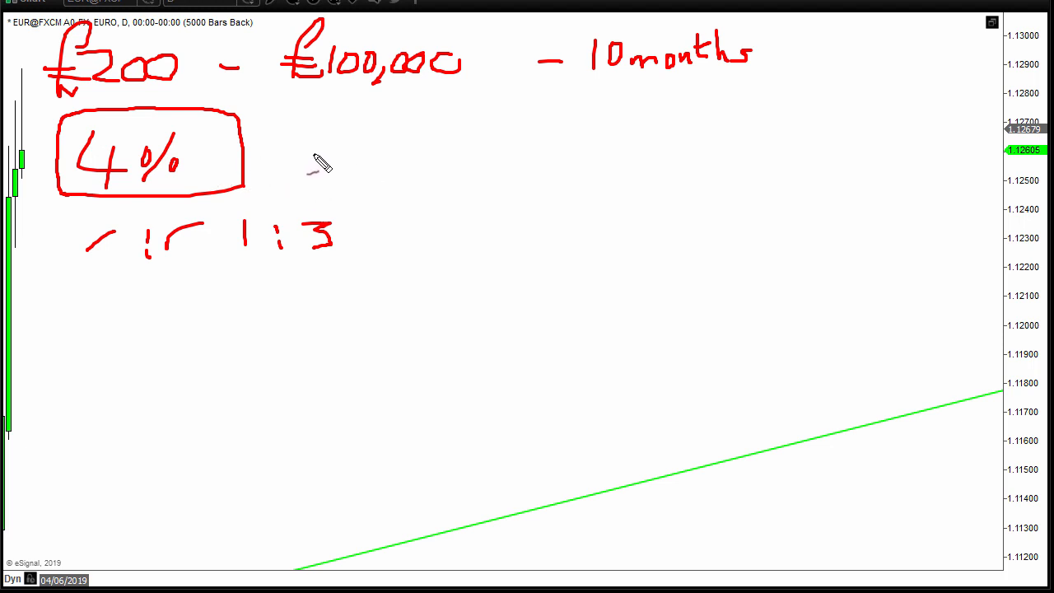
mouse_move(369, 173)
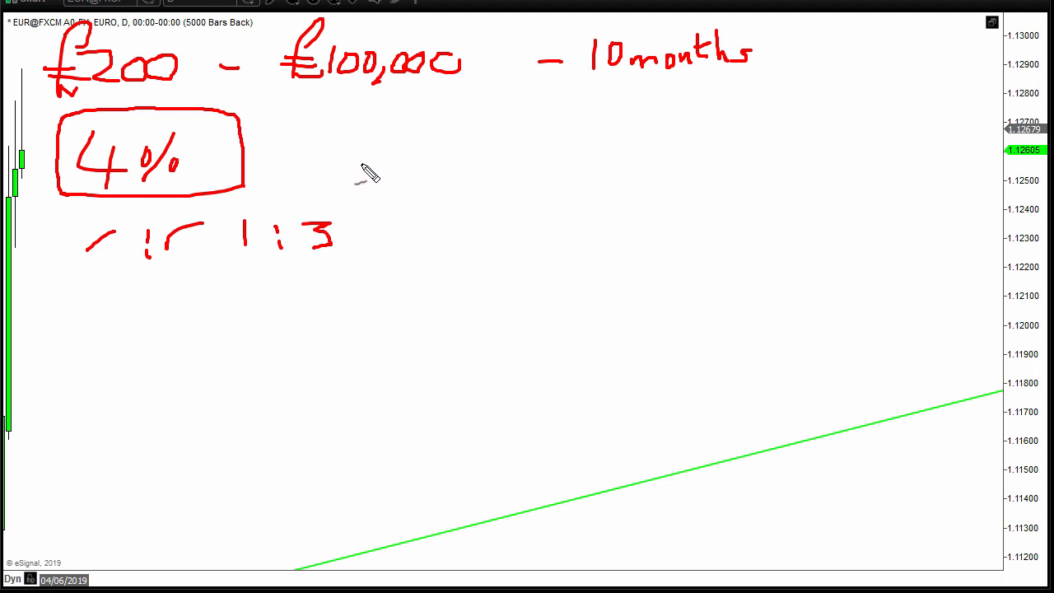
mouse_move(432, 157)
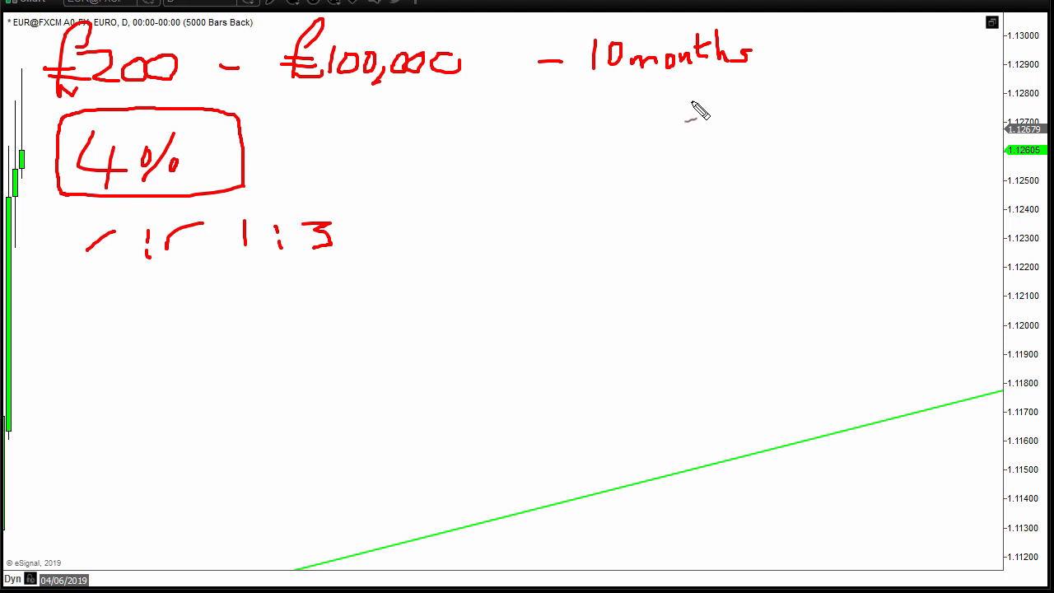
mouse_move(701, 133)
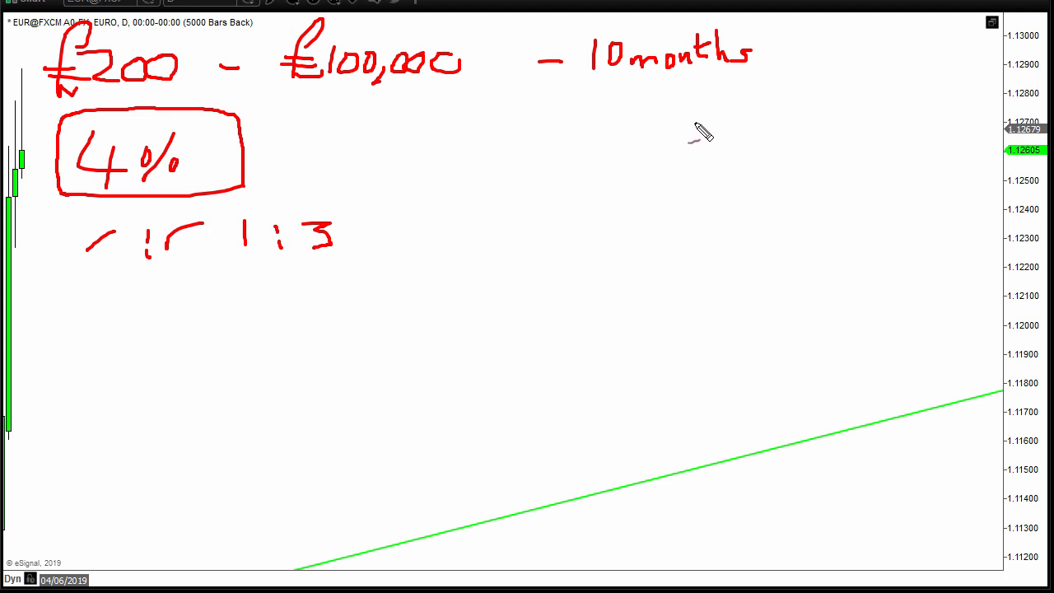
mouse_move(403, 280)
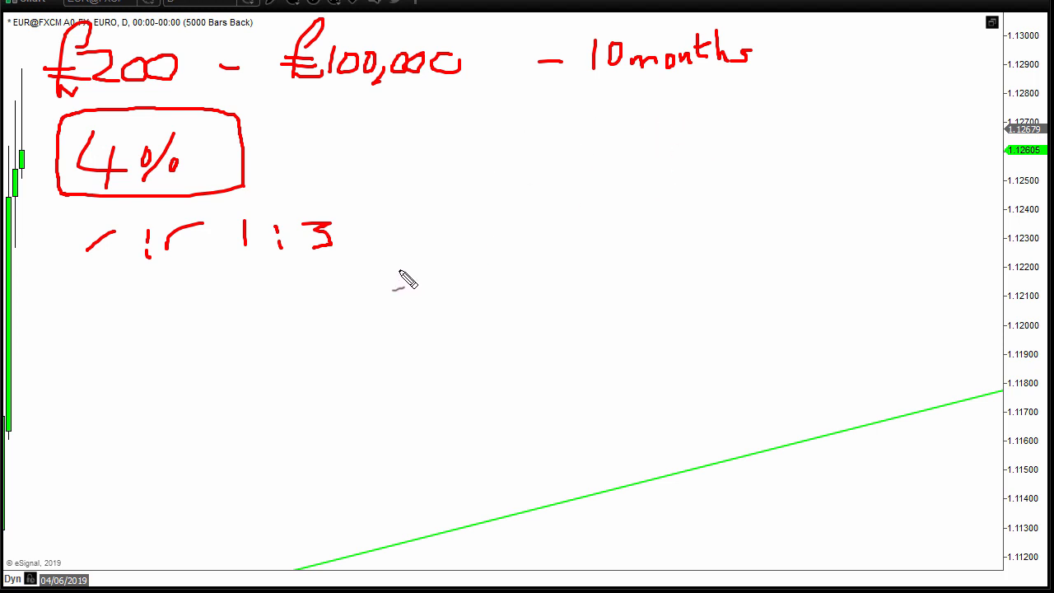
mouse_move(420, 168)
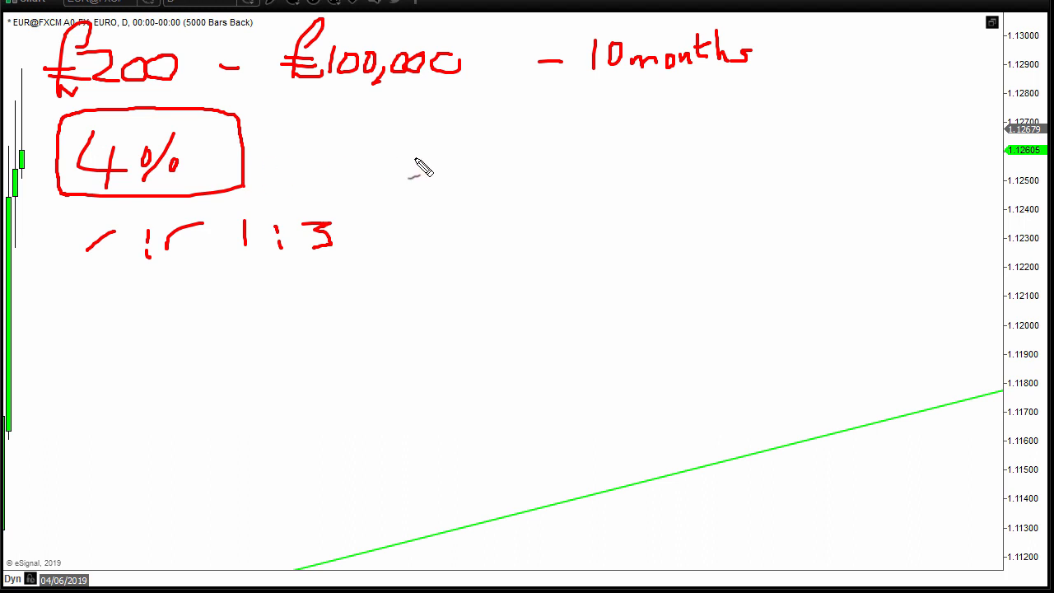
mouse_move(425, 204)
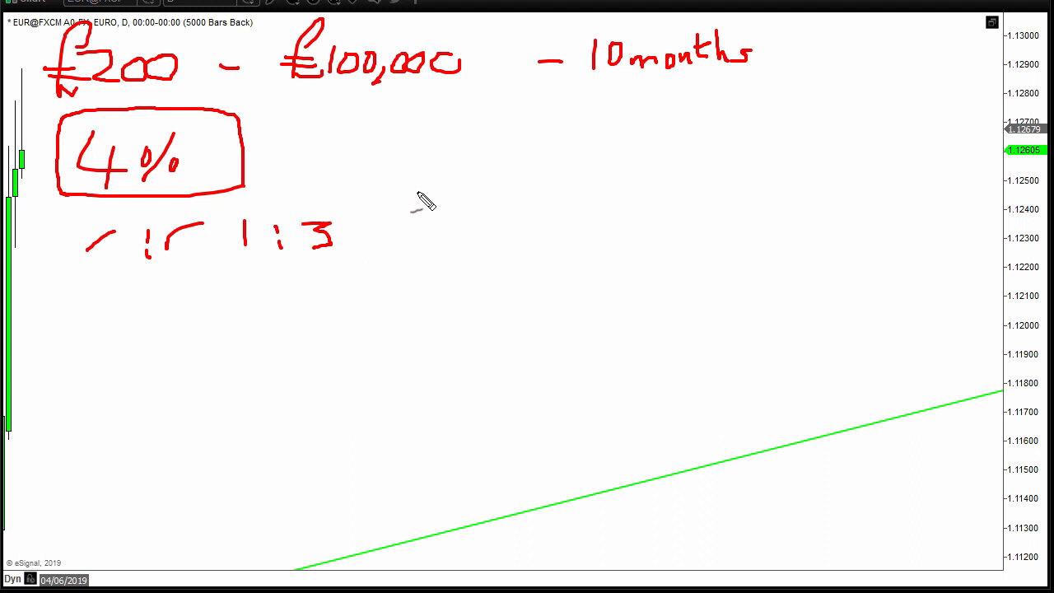
mouse_move(432, 86)
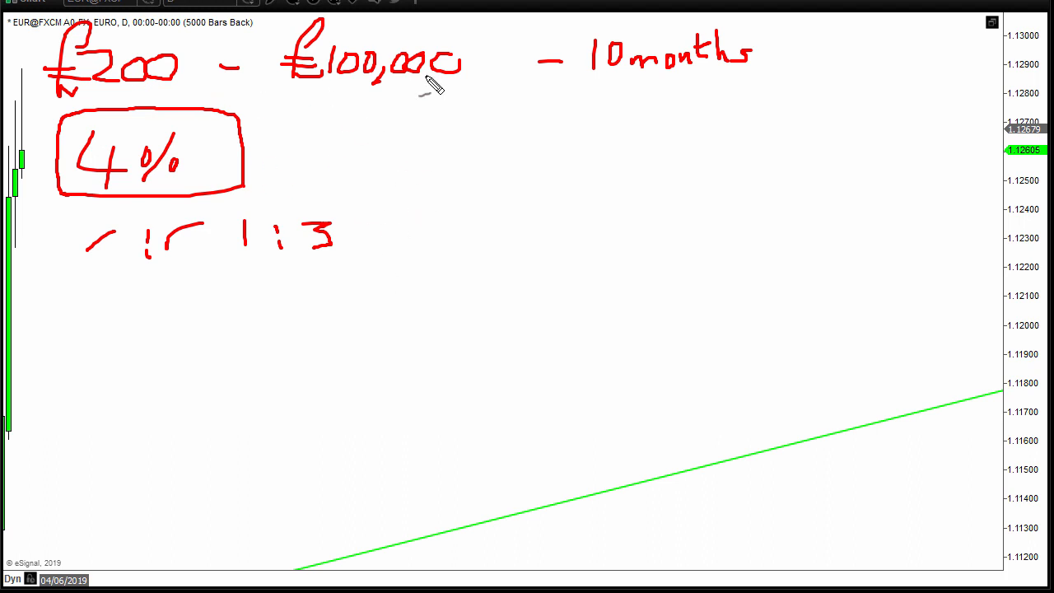
mouse_move(316, 135)
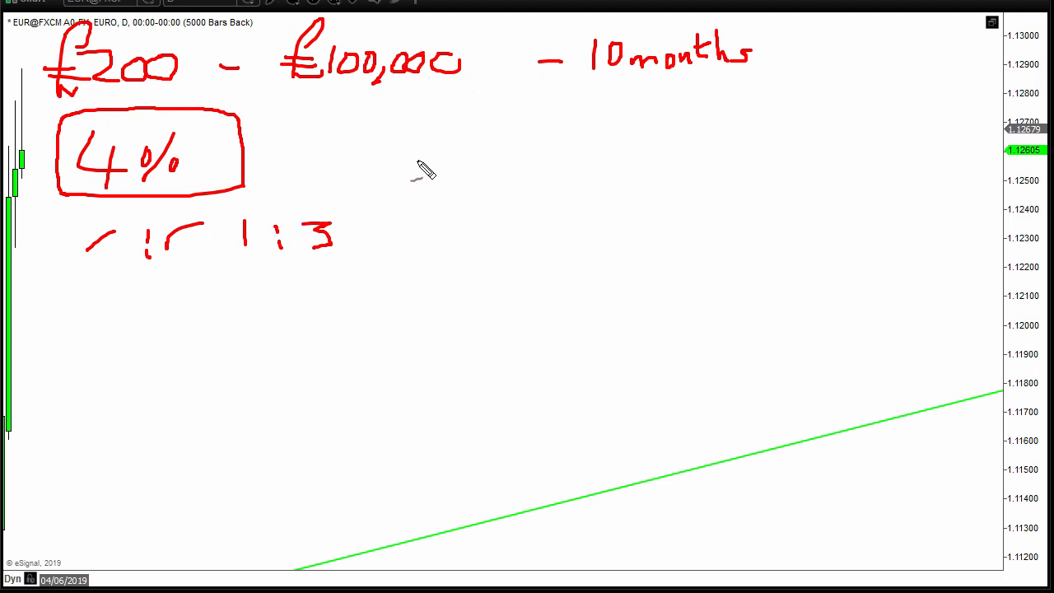
mouse_move(455, 204)
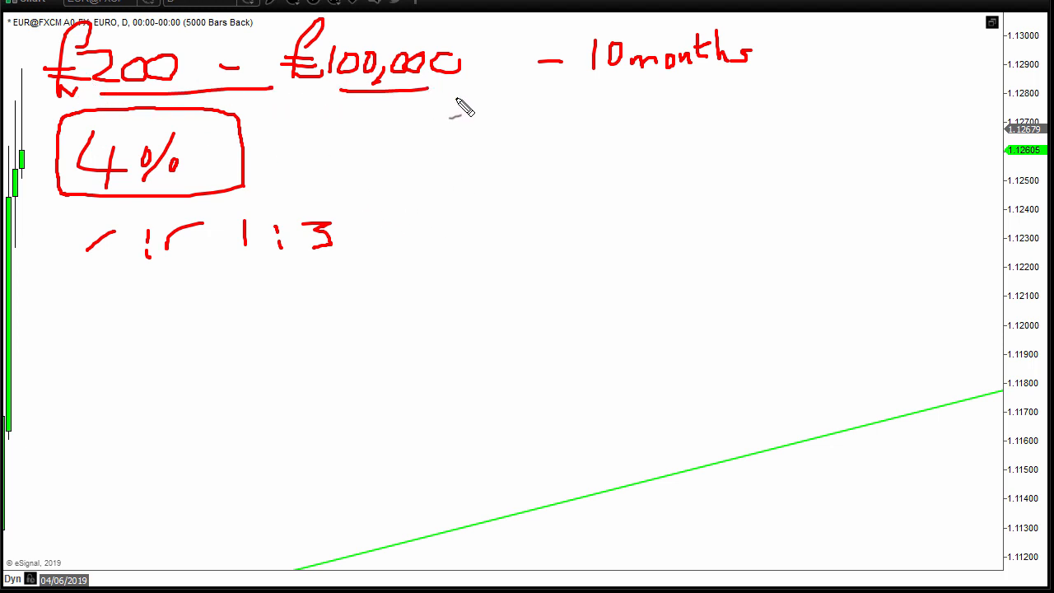
mouse_move(392, 218)
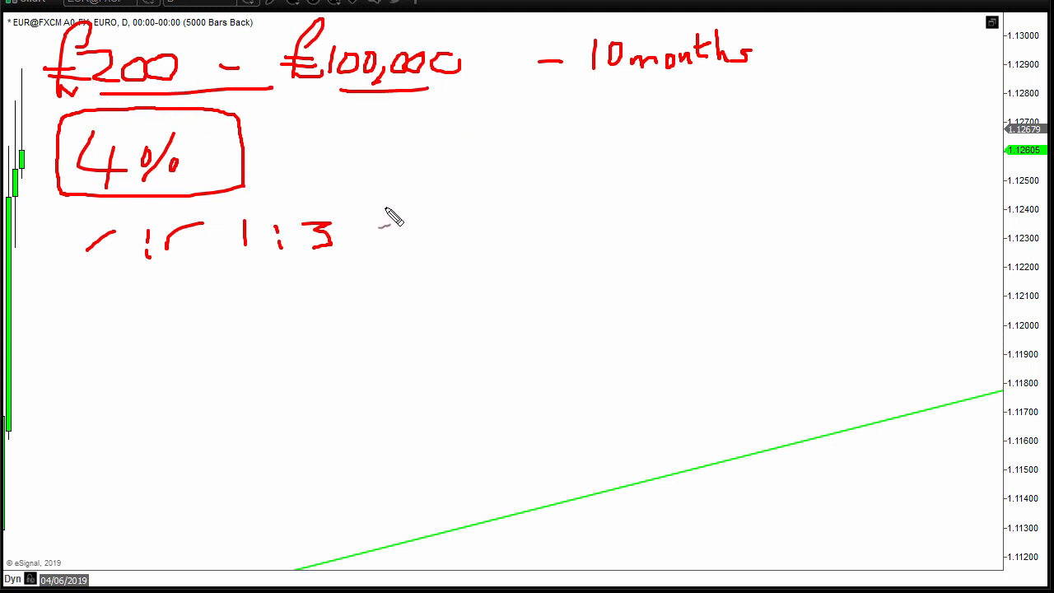
mouse_move(421, 277)
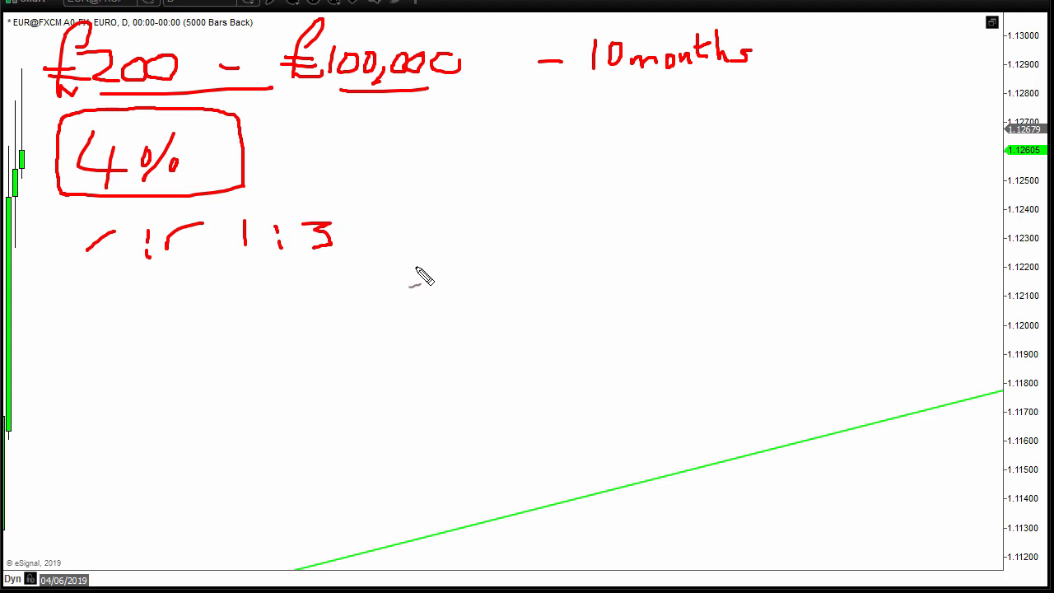
mouse_move(371, 263)
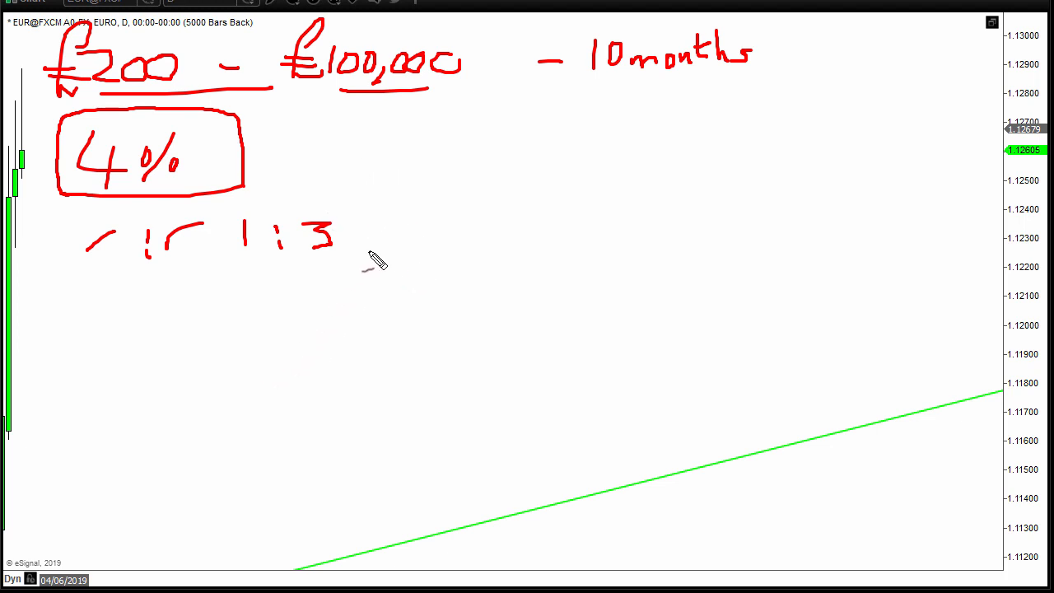
mouse_move(359, 359)
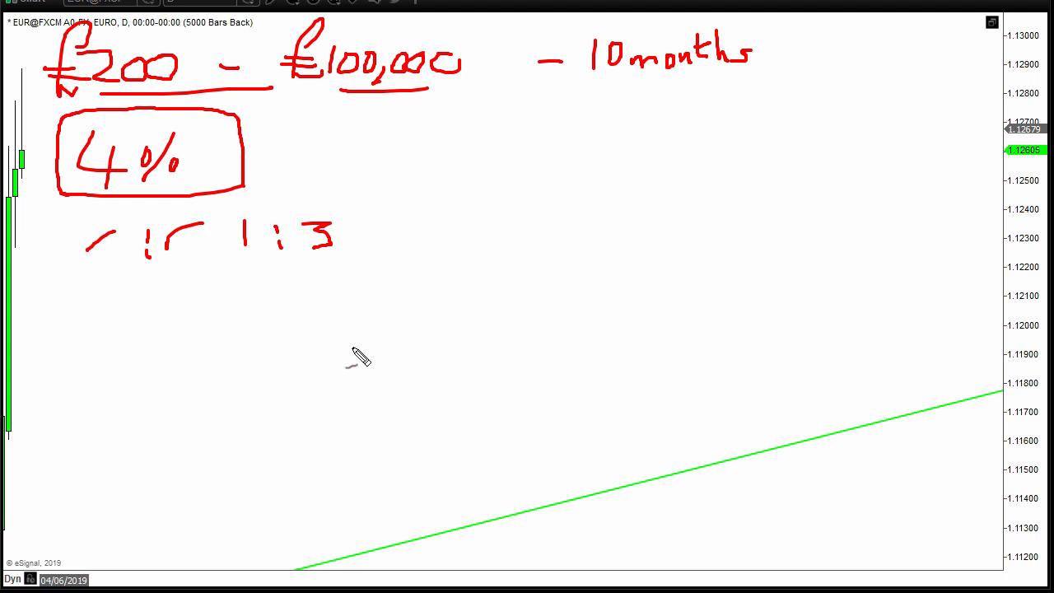
mouse_move(410, 320)
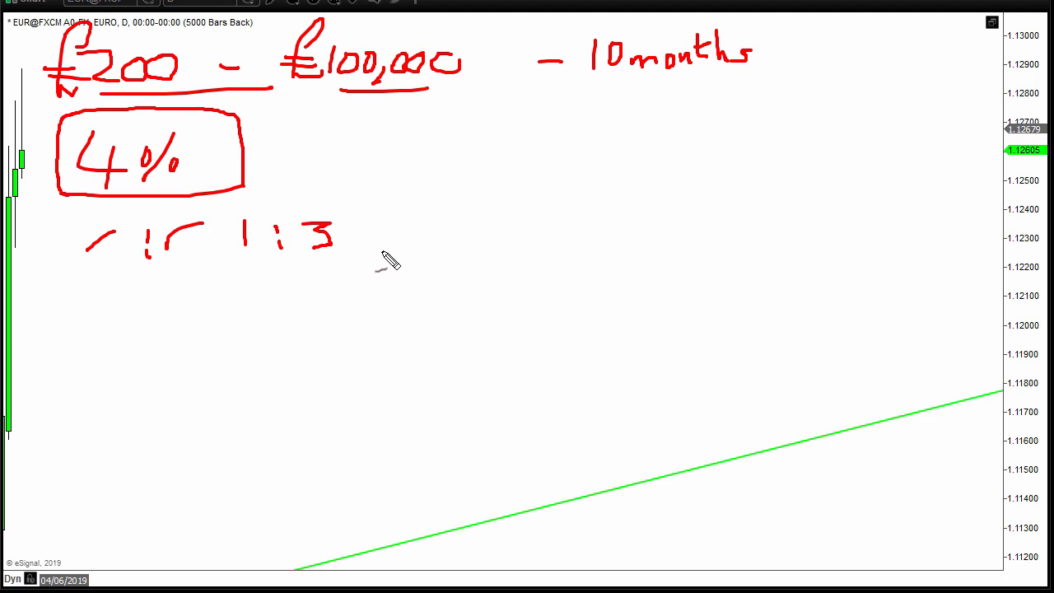
mouse_move(354, 288)
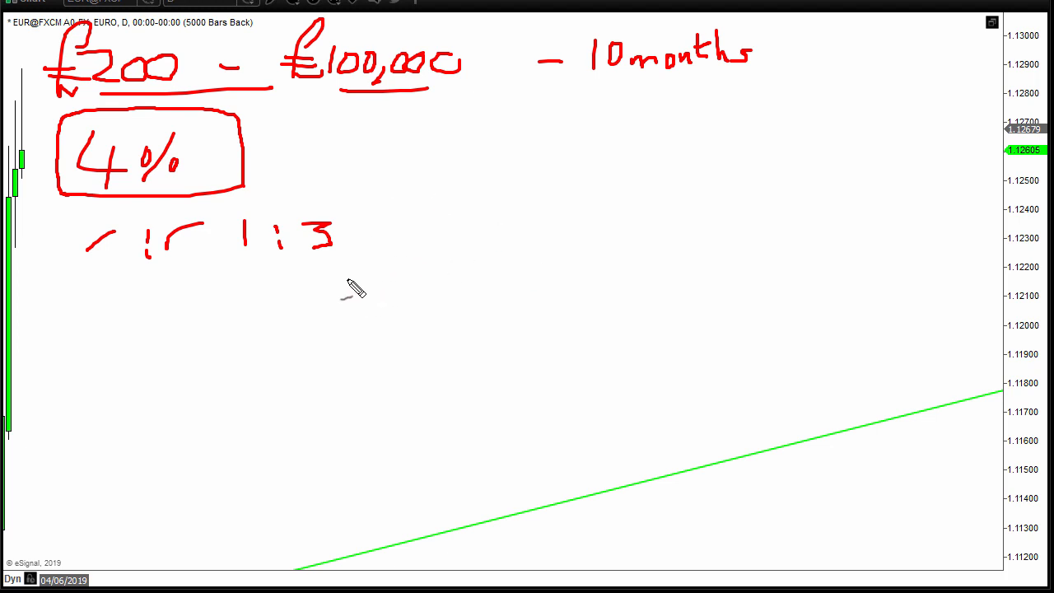
mouse_move(428, 200)
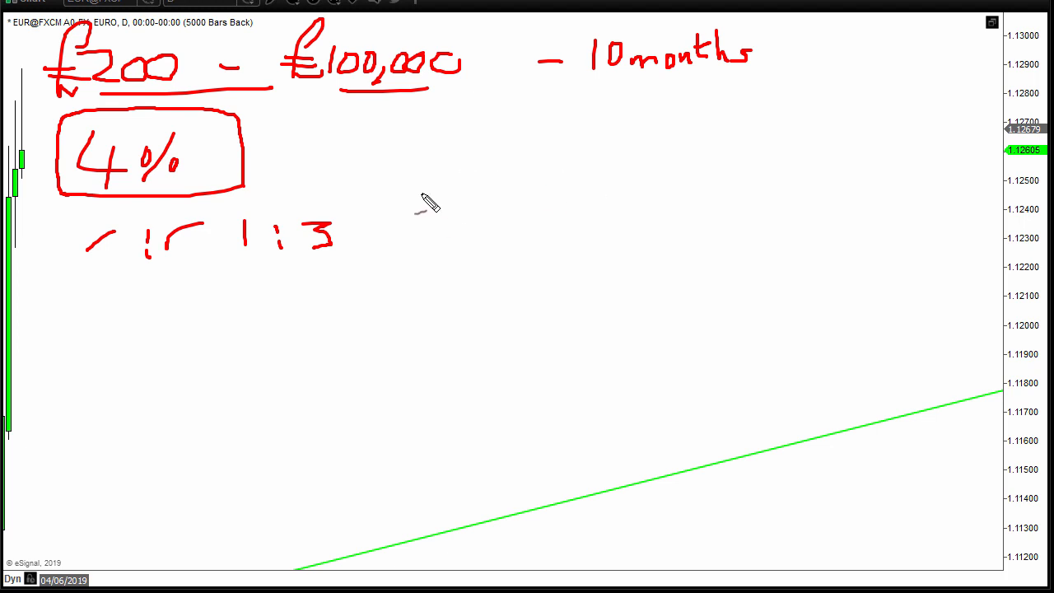
mouse_move(451, 211)
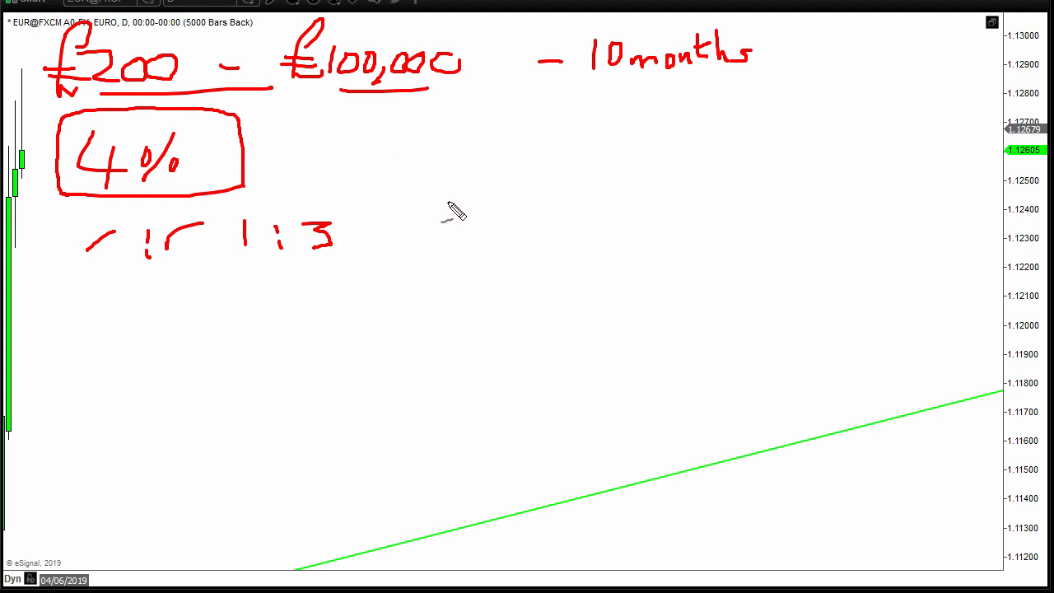
mouse_move(478, 163)
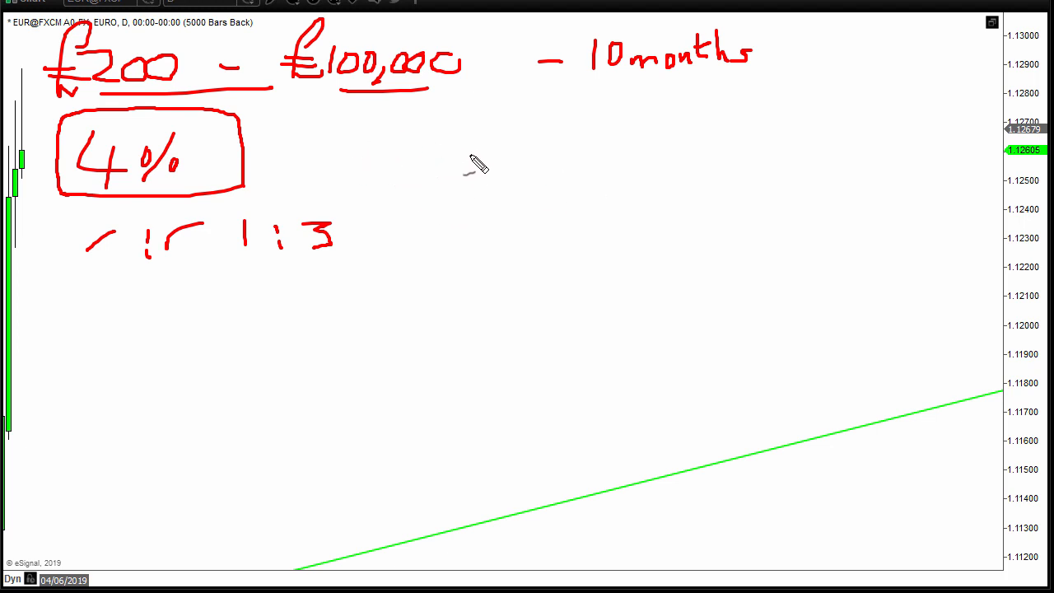
mouse_move(514, 163)
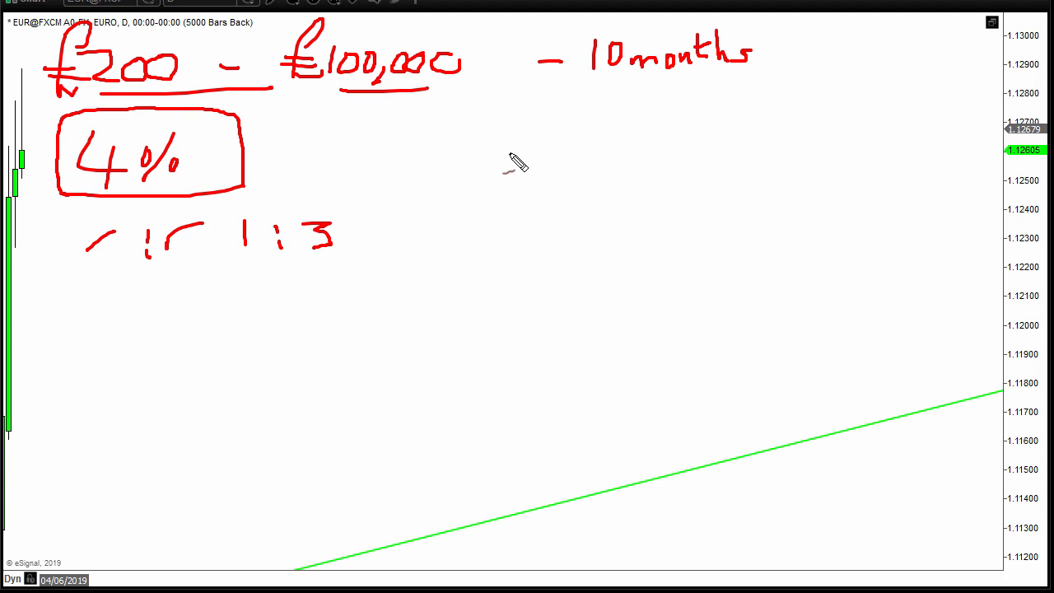
mouse_move(639, 48)
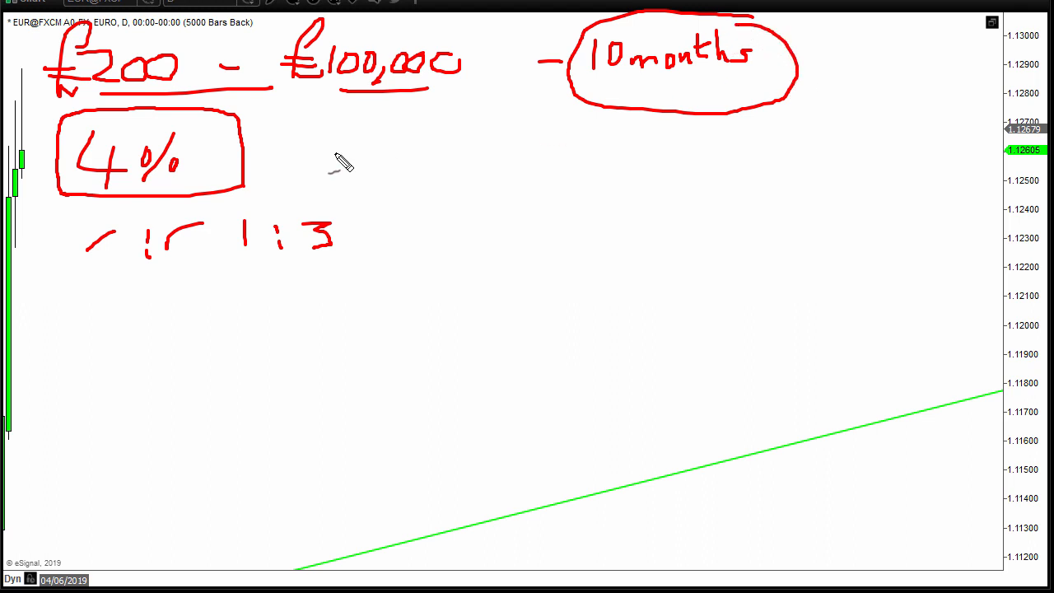
mouse_move(148, 91)
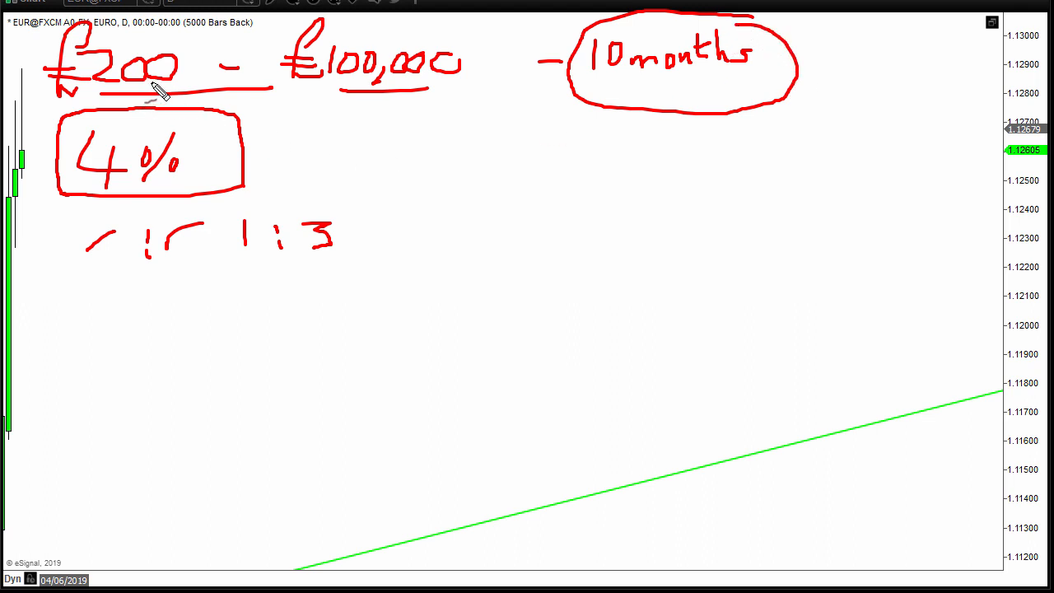
mouse_move(330, 116)
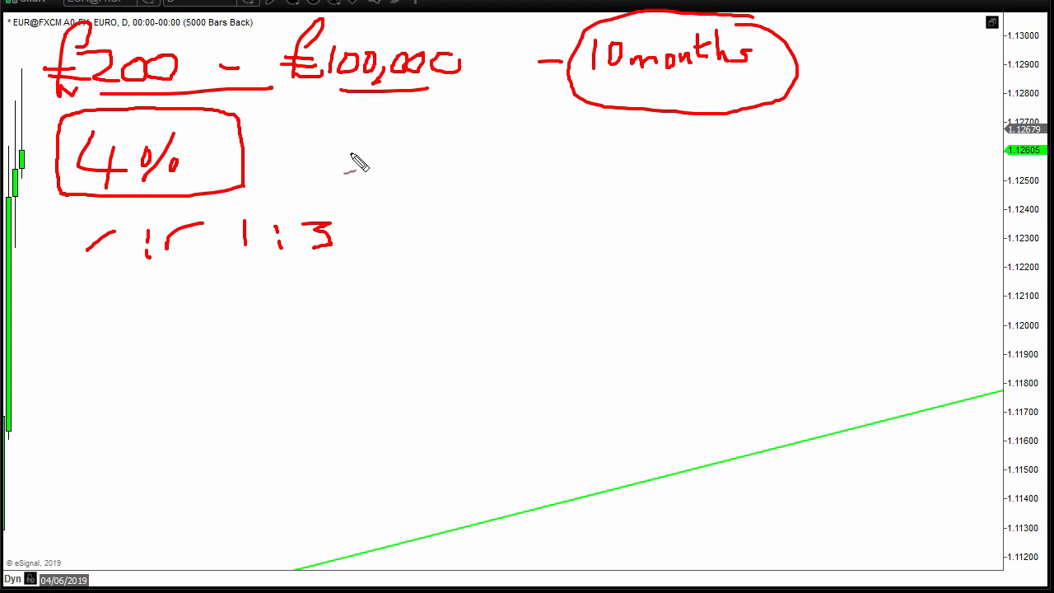
mouse_move(431, 181)
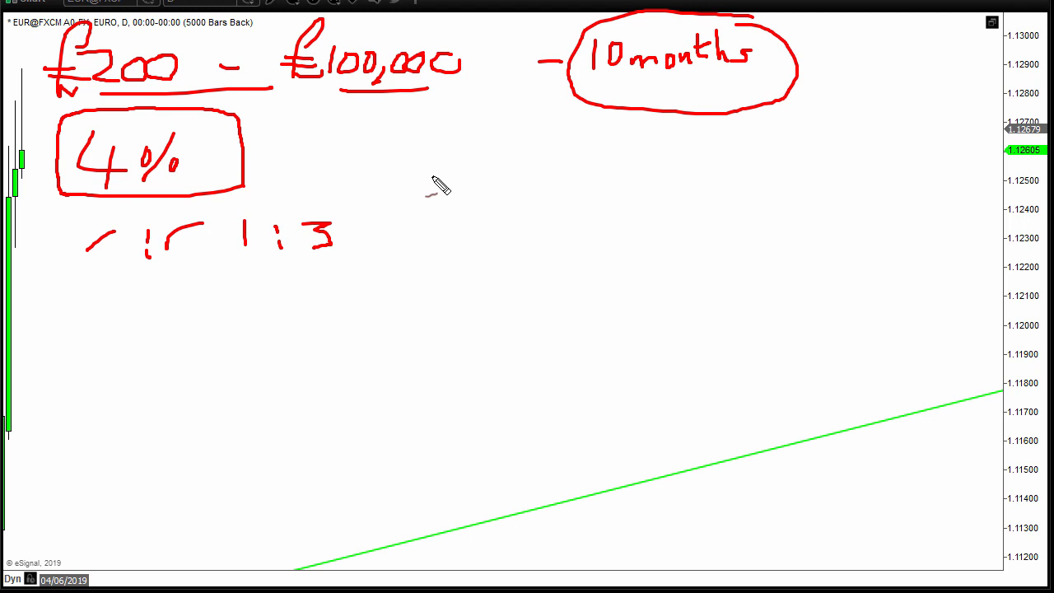
mouse_move(436, 184)
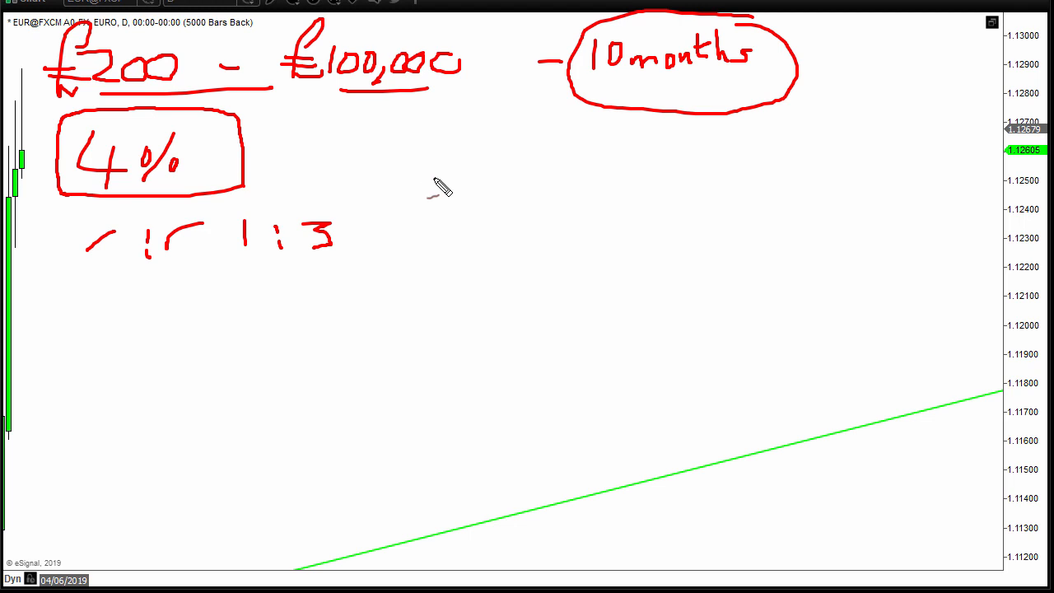
mouse_move(513, 229)
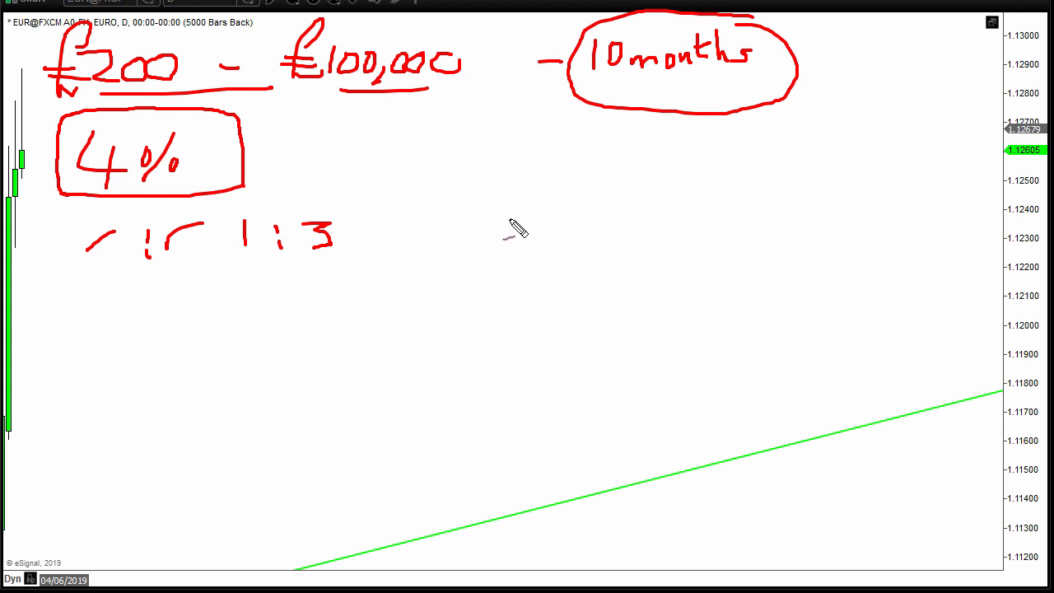
mouse_move(474, 247)
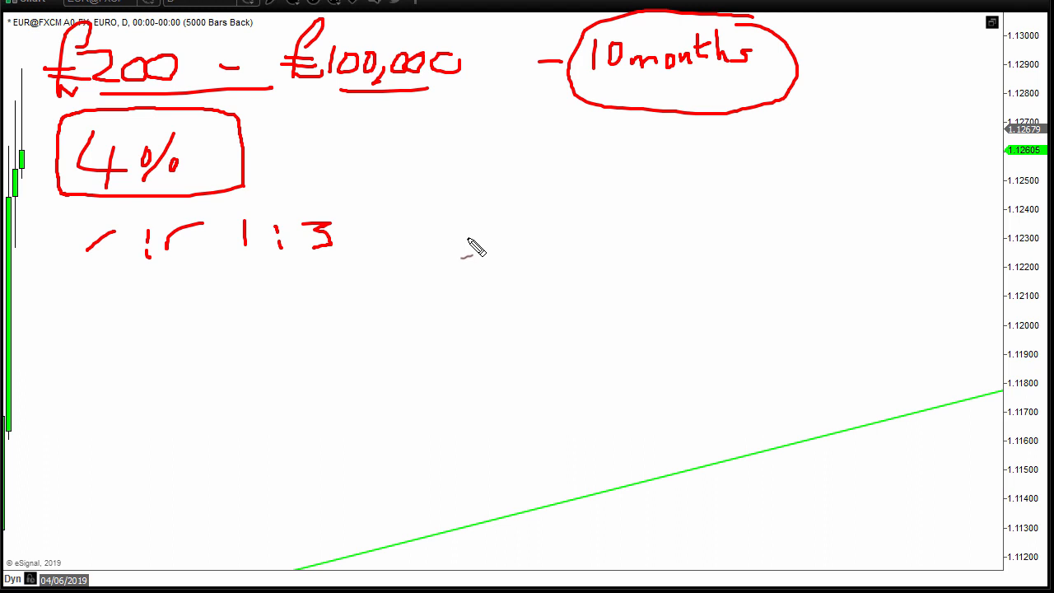
mouse_move(568, 194)
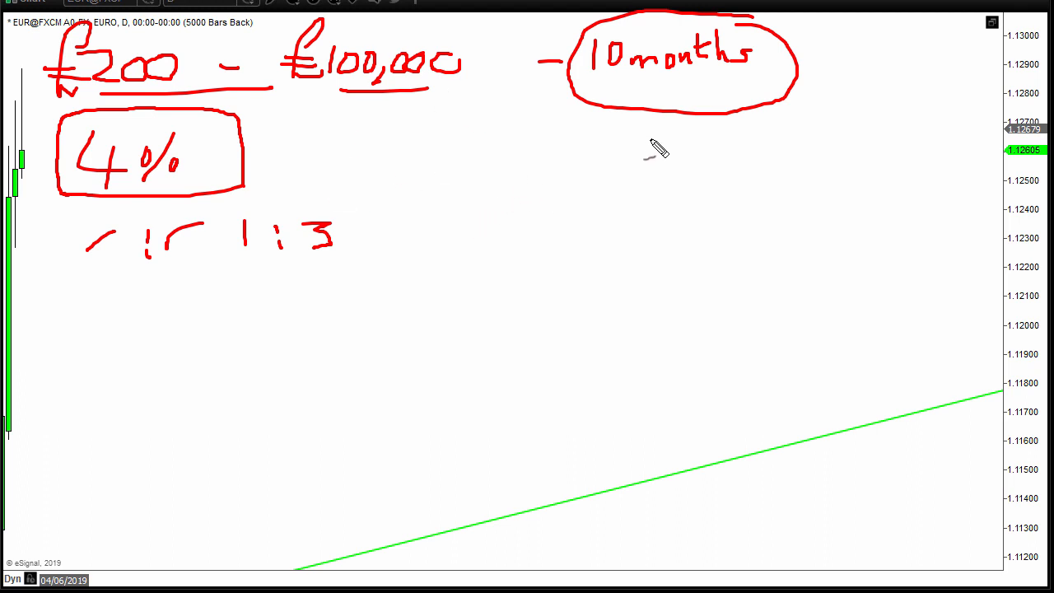
mouse_move(322, 124)
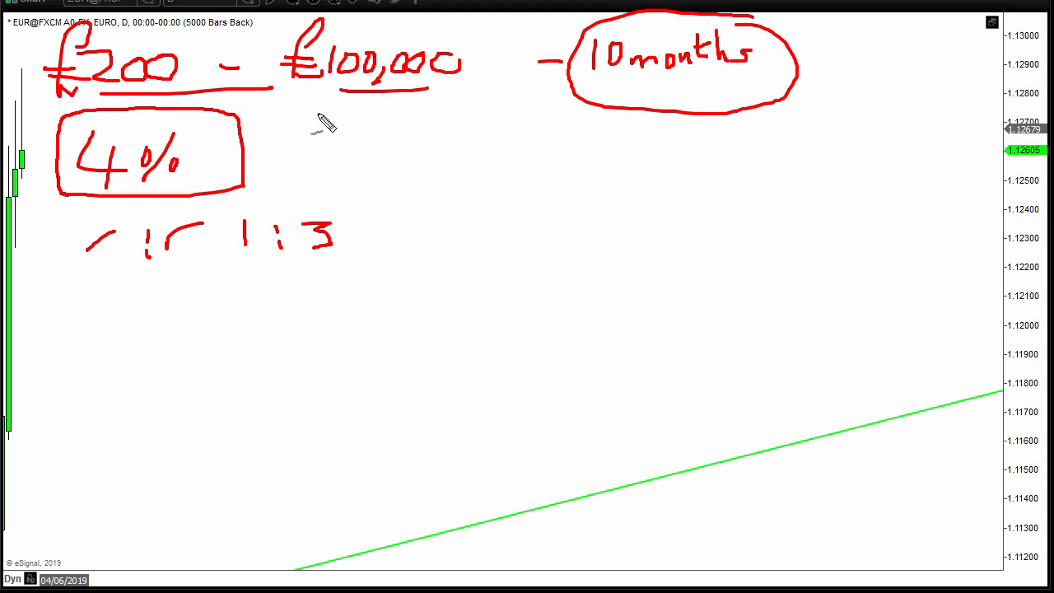
mouse_move(344, 123)
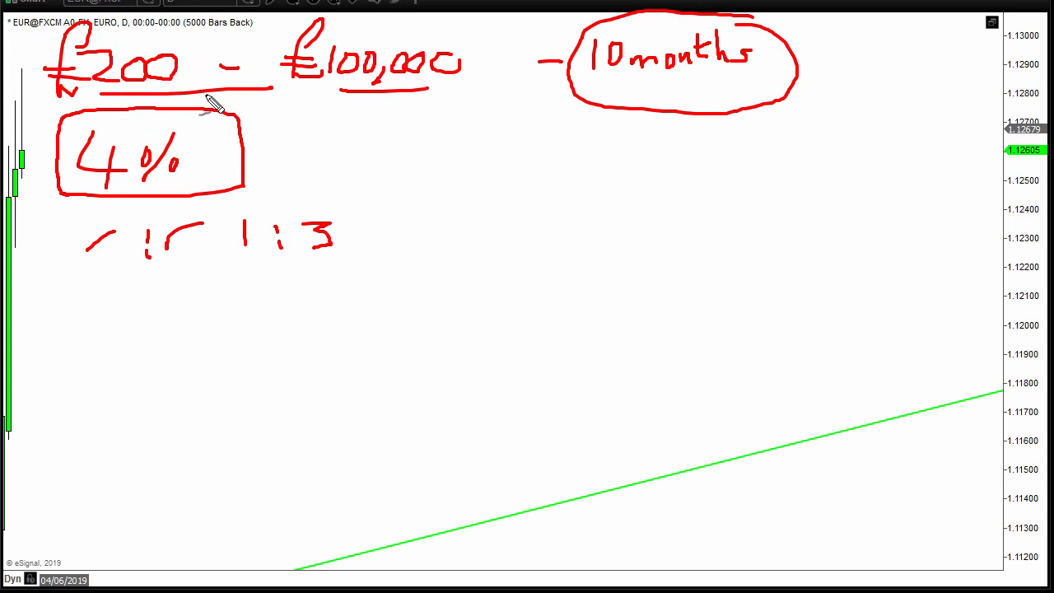
mouse_move(172, 58)
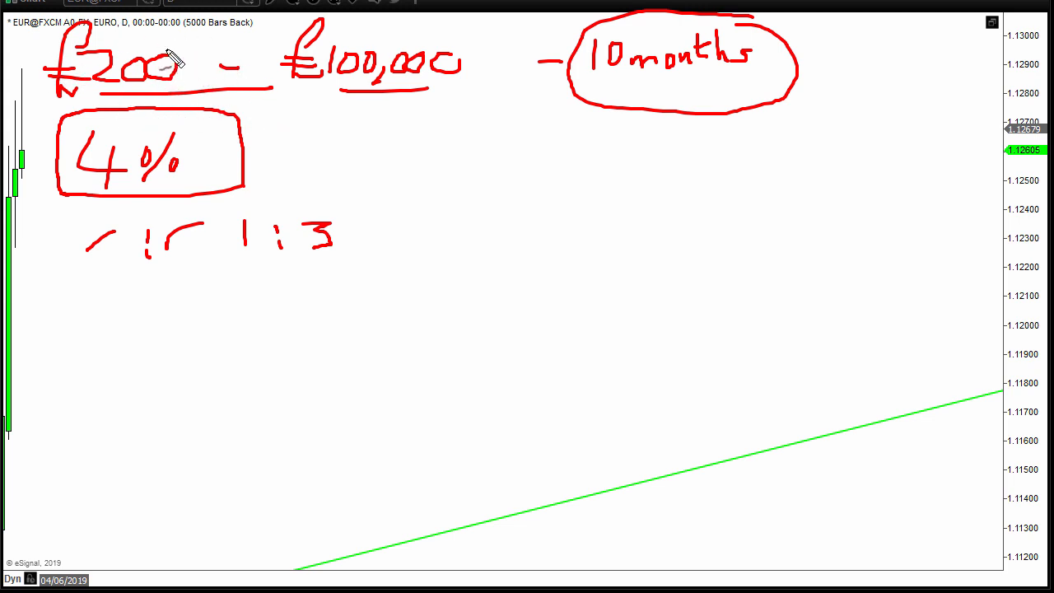
mouse_move(415, 287)
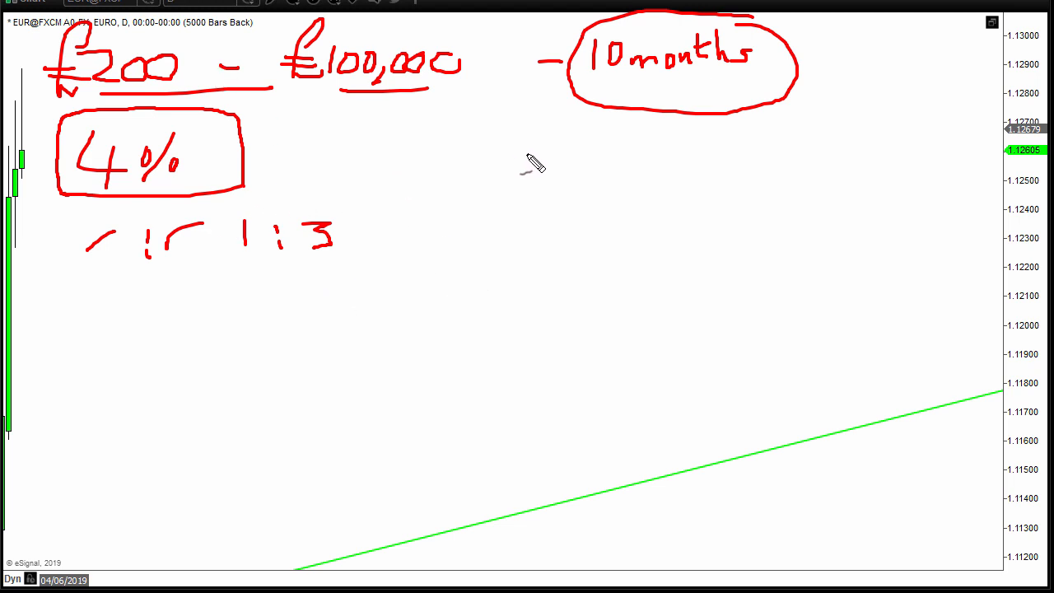
mouse_move(425, 314)
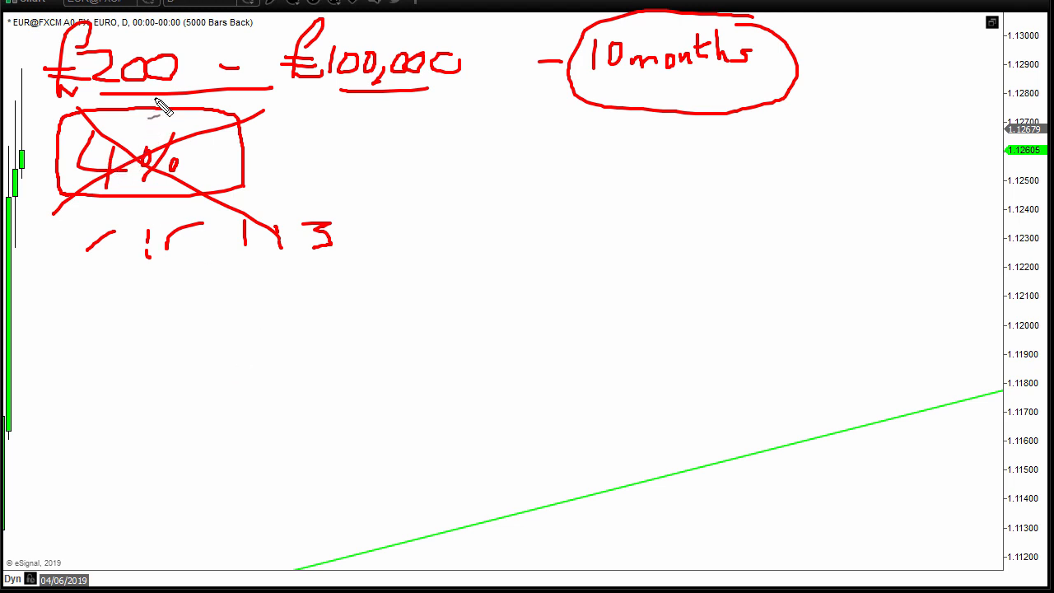
mouse_move(503, 82)
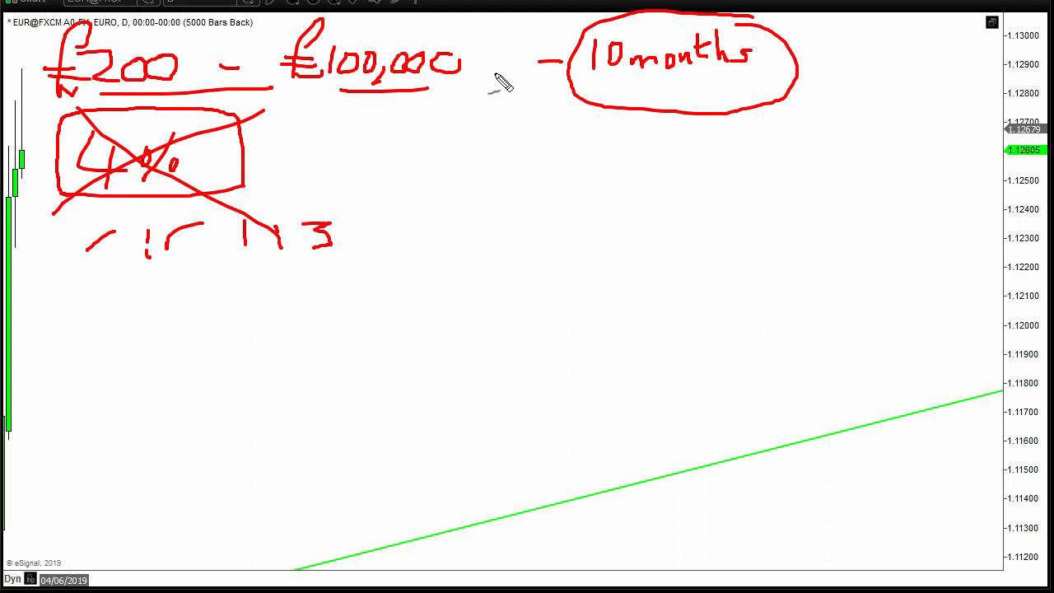
mouse_move(132, 107)
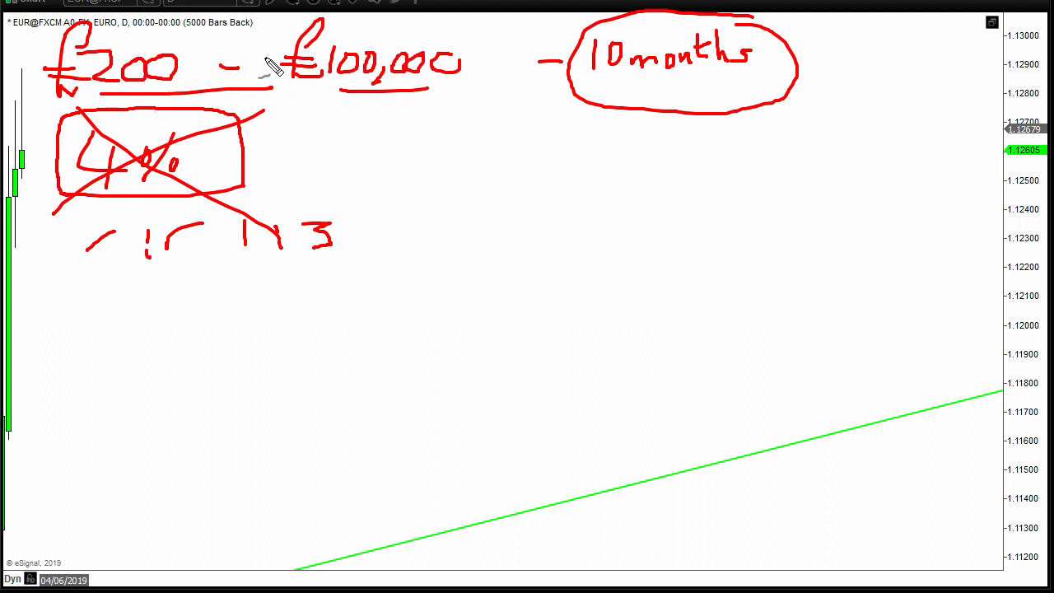
mouse_move(234, 102)
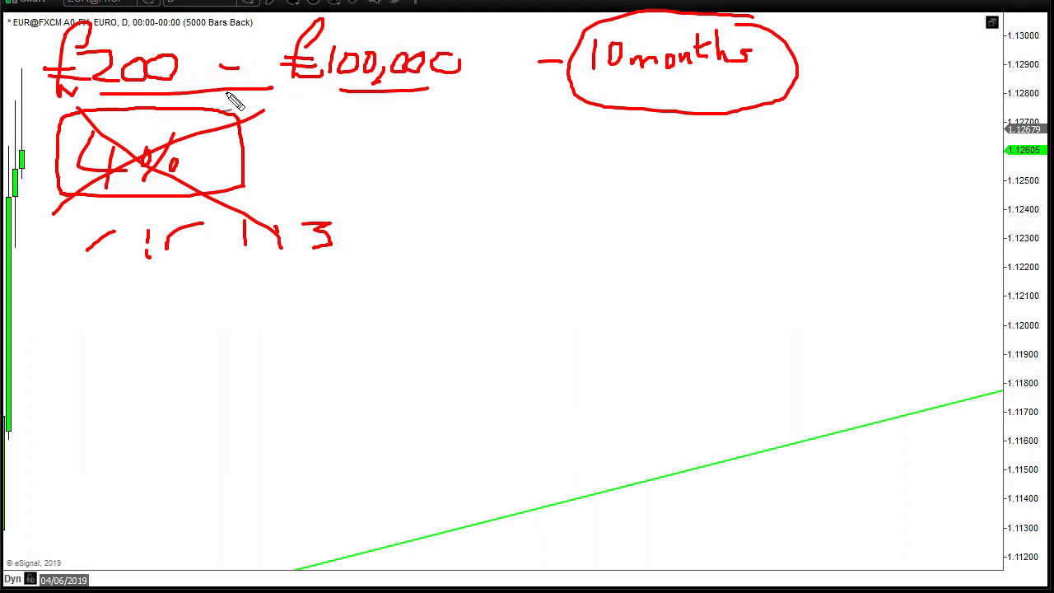
mouse_move(634, 74)
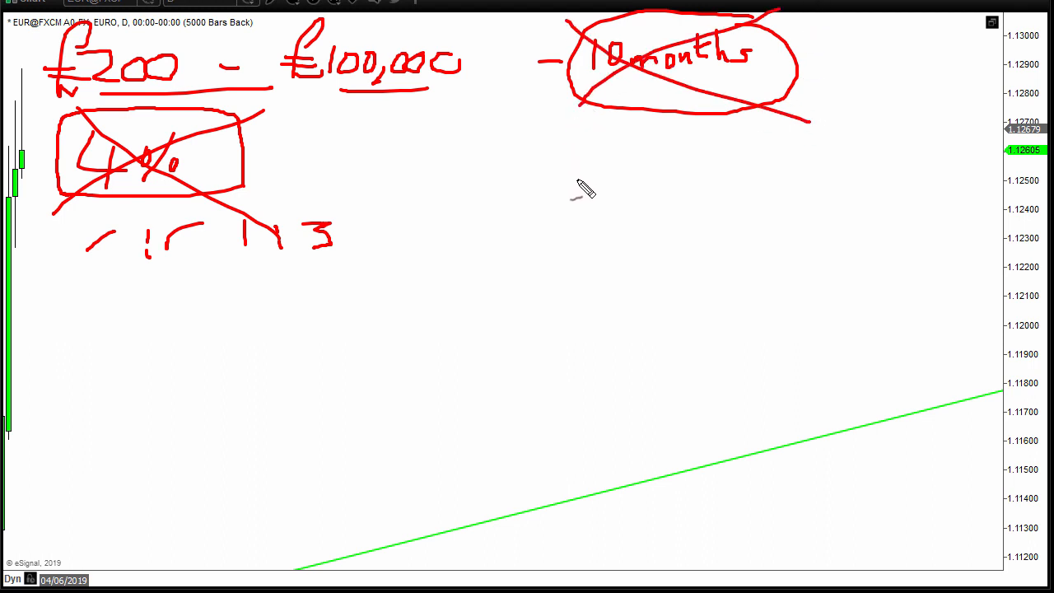
mouse_move(132, 90)
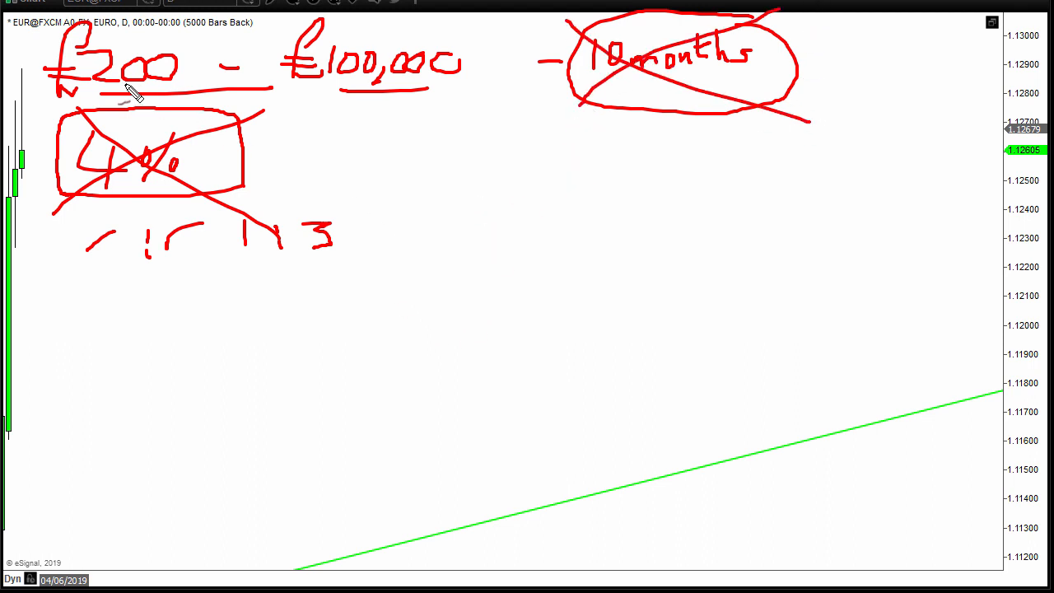
mouse_move(329, 339)
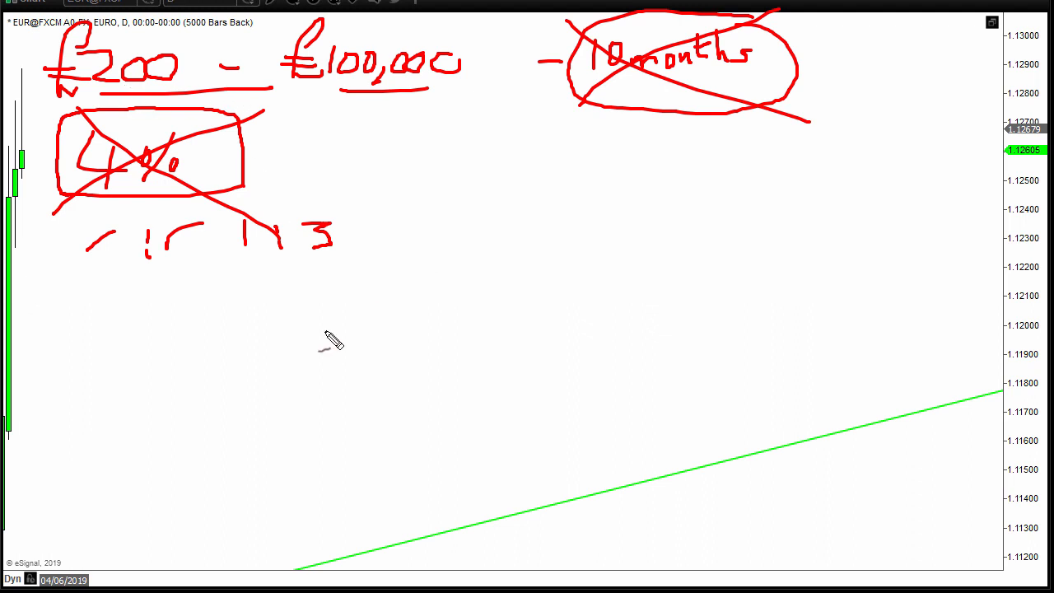
mouse_move(355, 366)
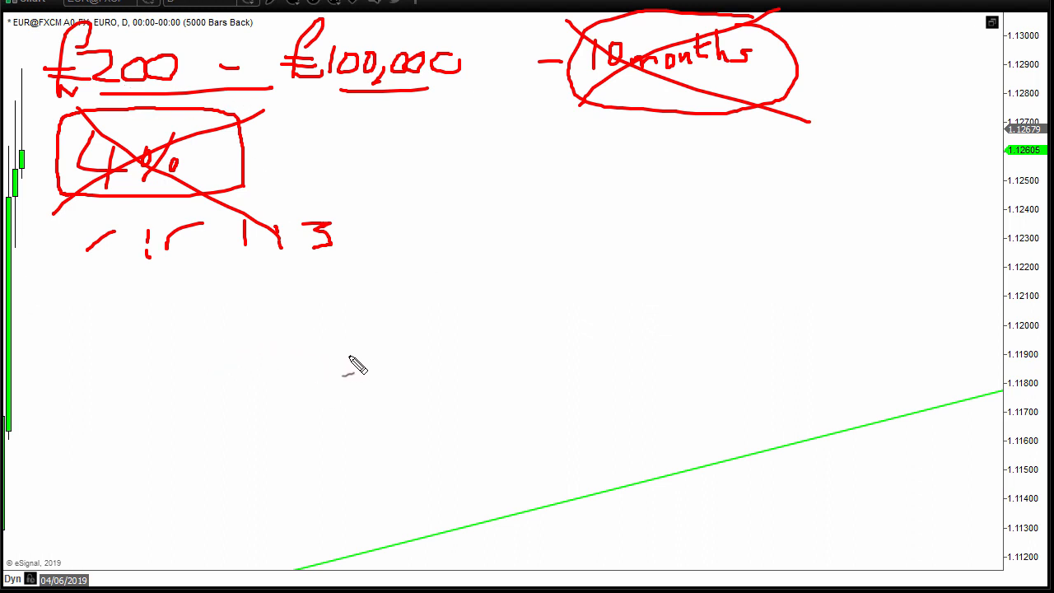
mouse_move(508, 372)
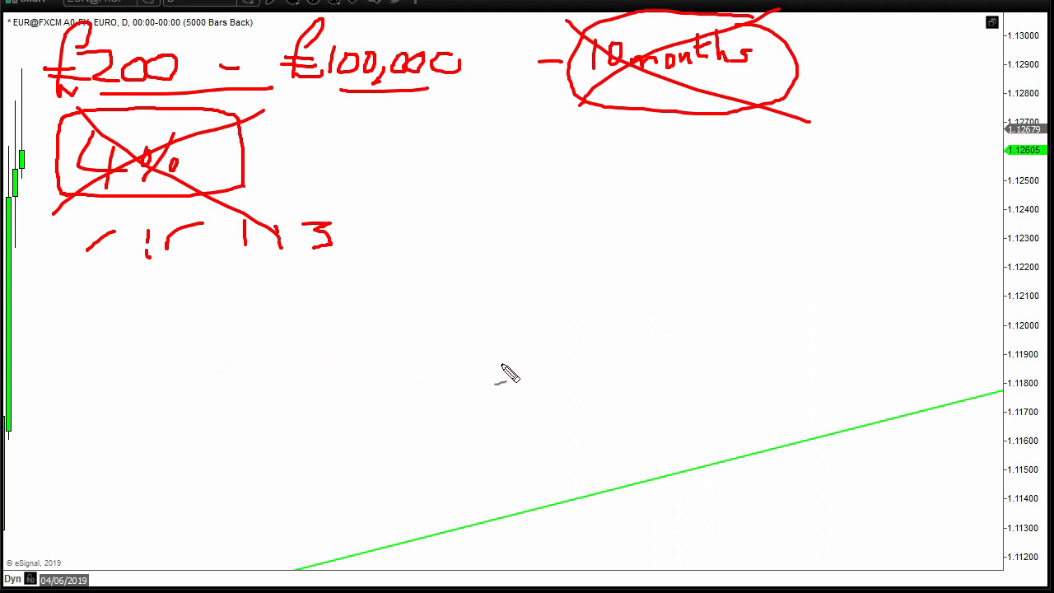
mouse_move(862, 227)
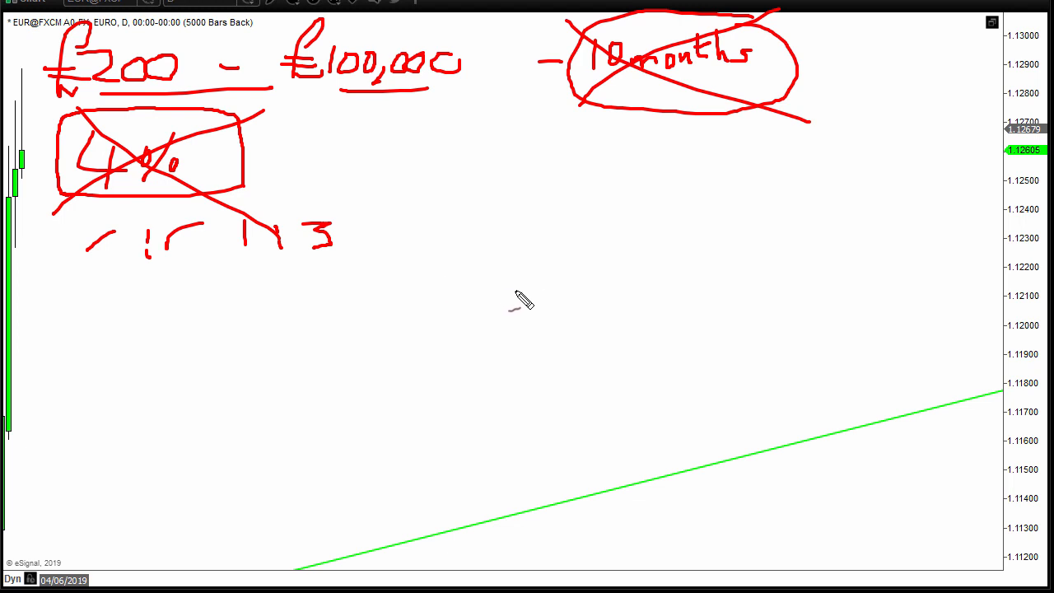
mouse_move(497, 298)
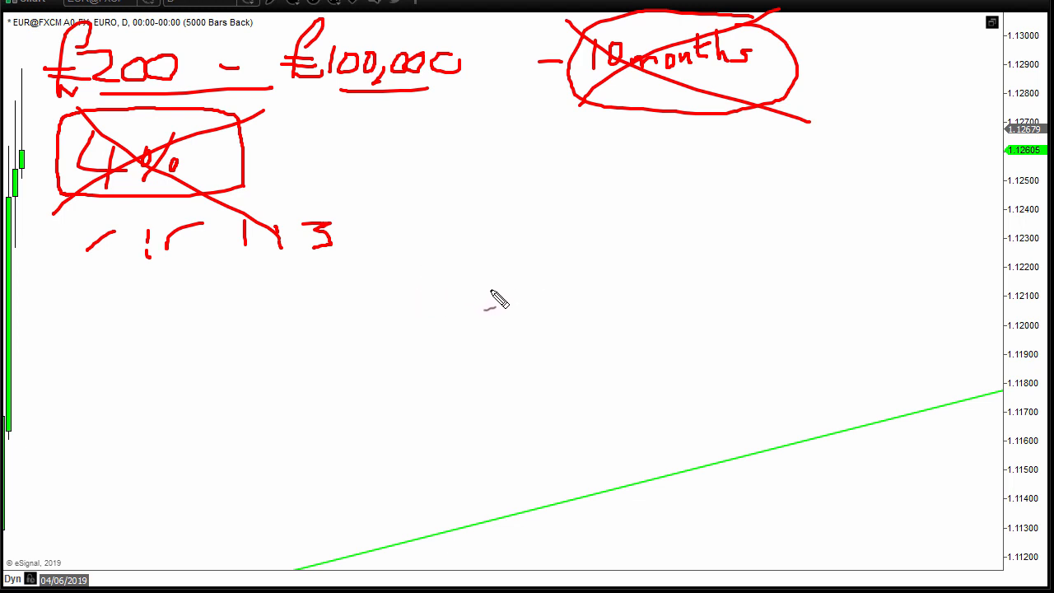
mouse_move(570, 276)
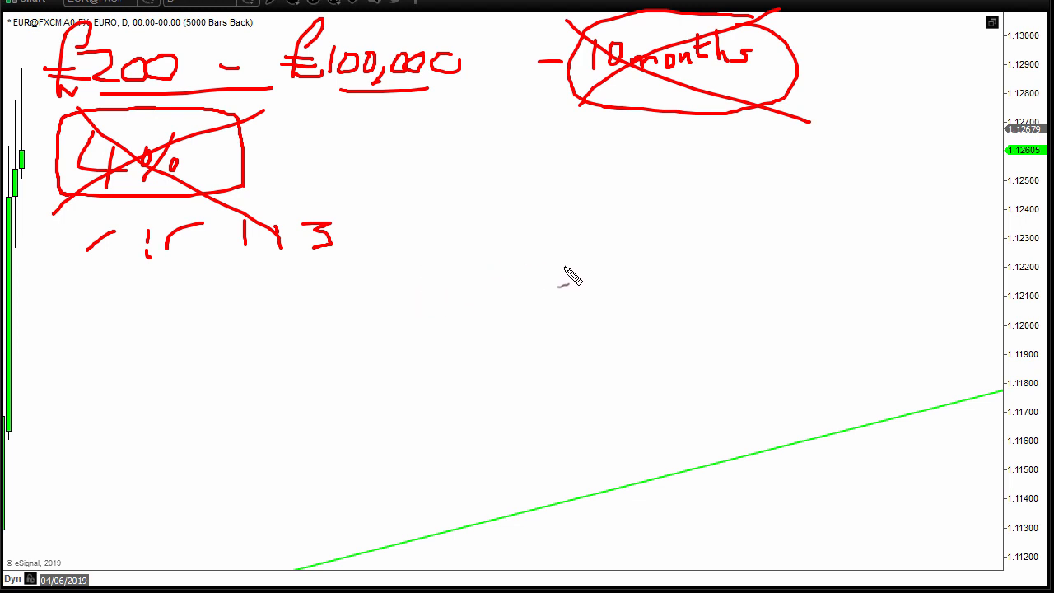
mouse_move(756, 247)
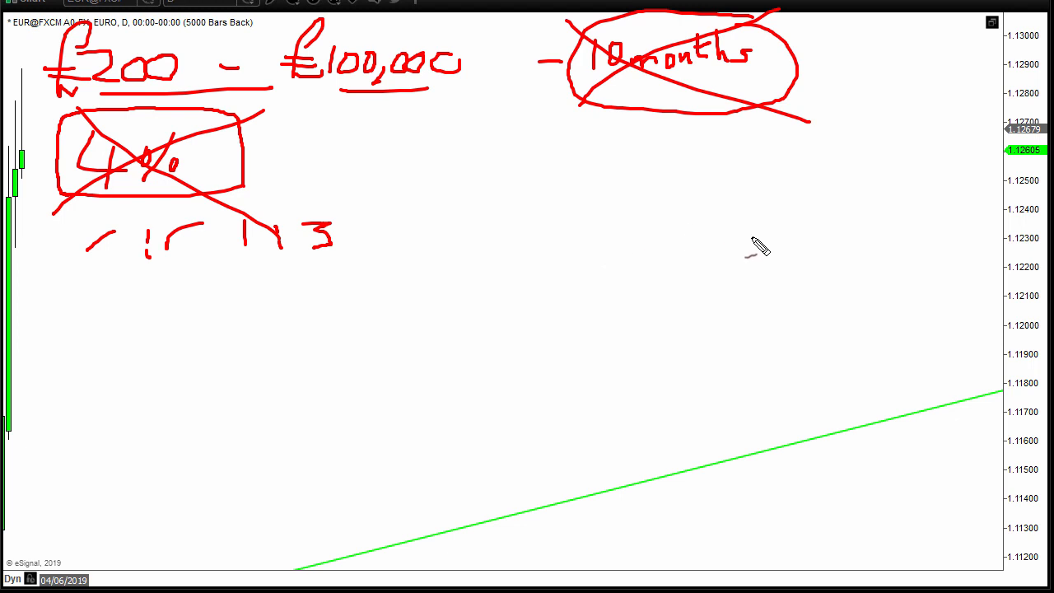
mouse_move(123, 93)
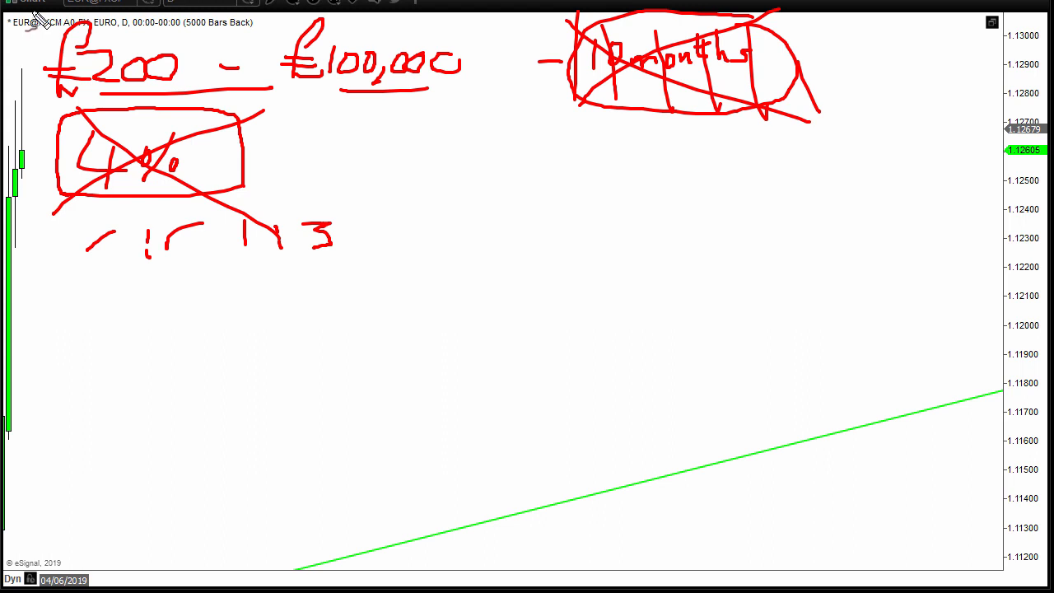
mouse_move(453, 107)
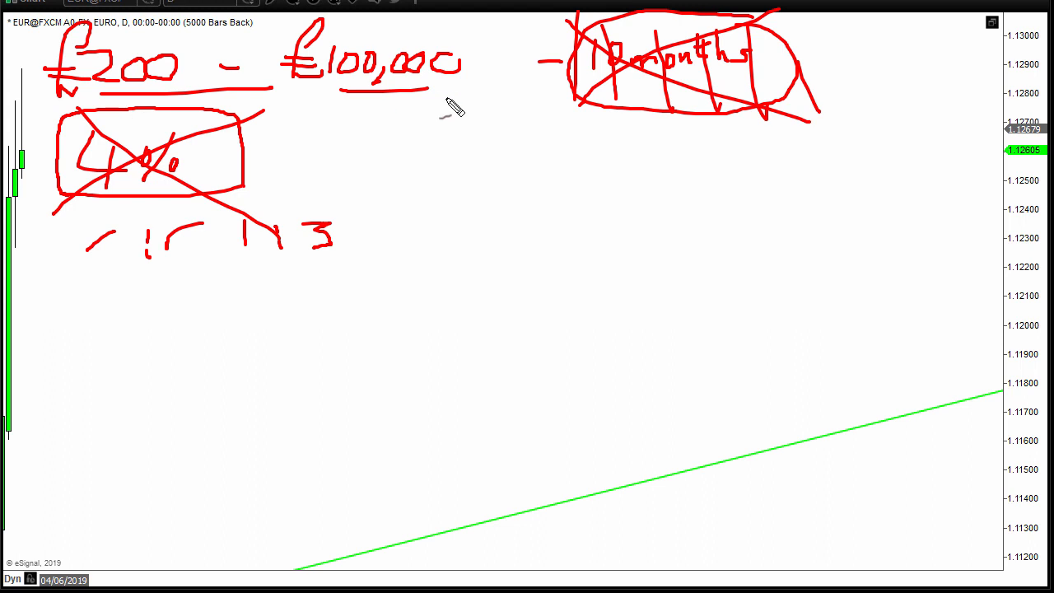
mouse_move(263, 379)
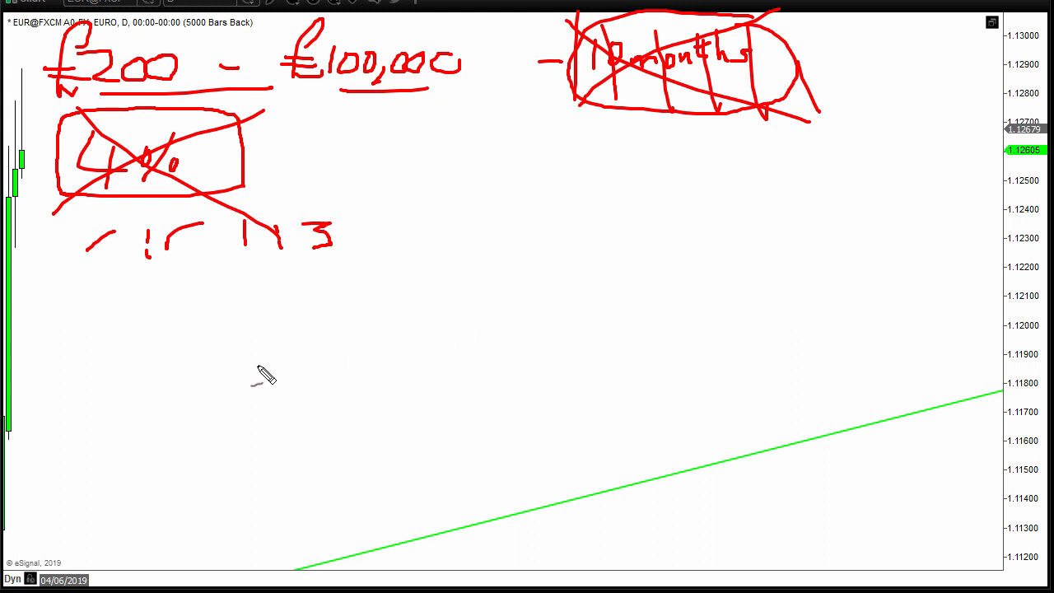
mouse_move(46, 20)
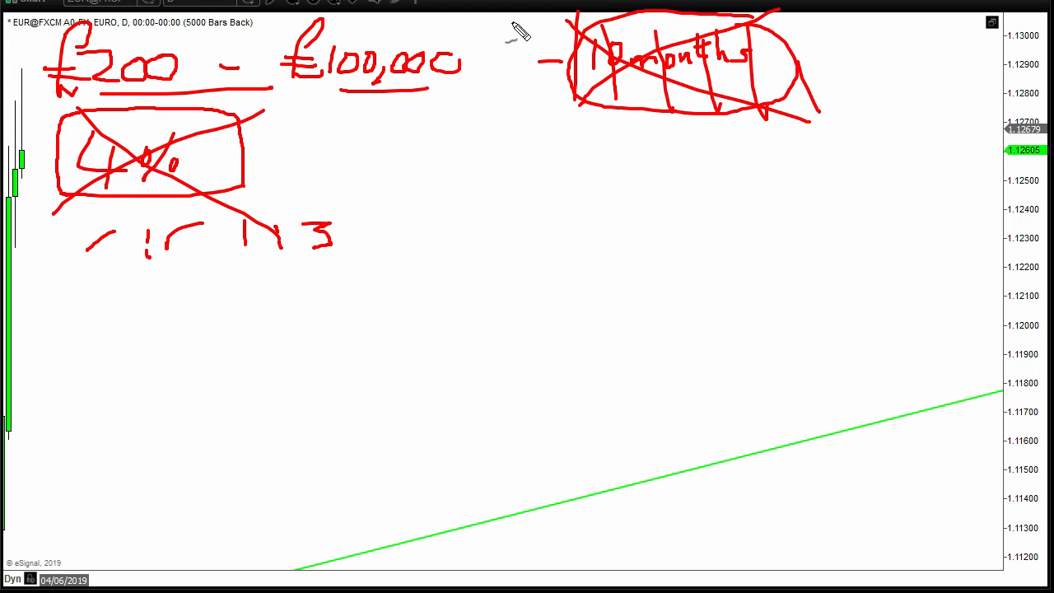
mouse_move(49, 107)
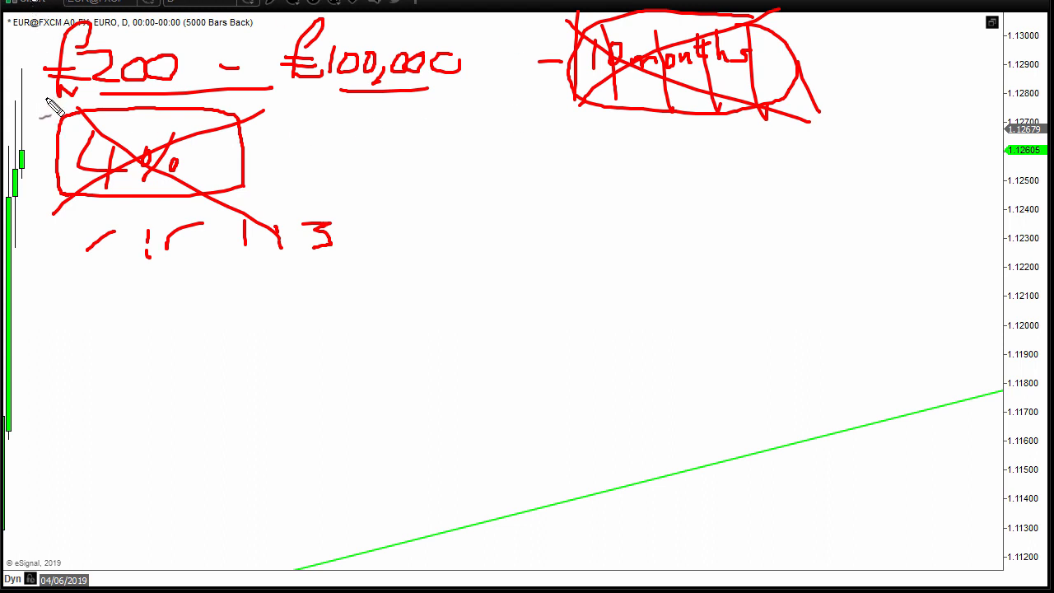